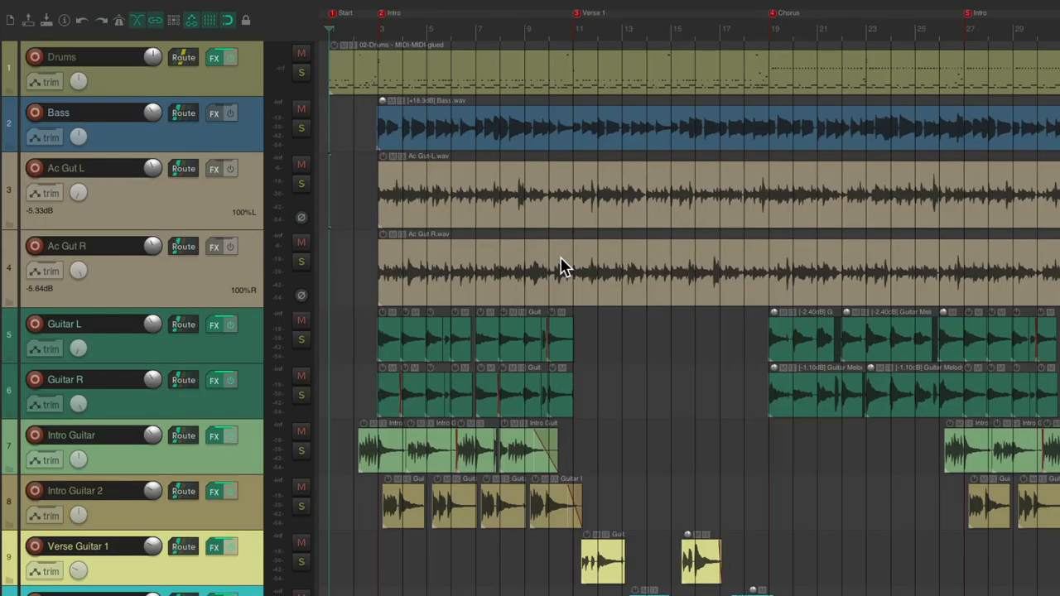
pyautogui.moveTo(439, 73)
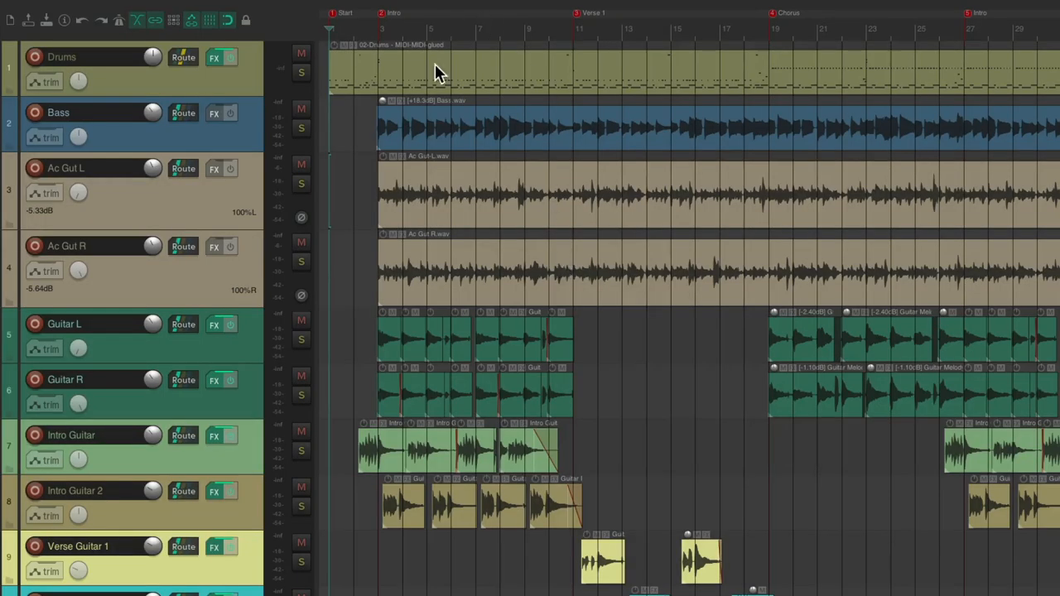
pyautogui.moveTo(555, 232)
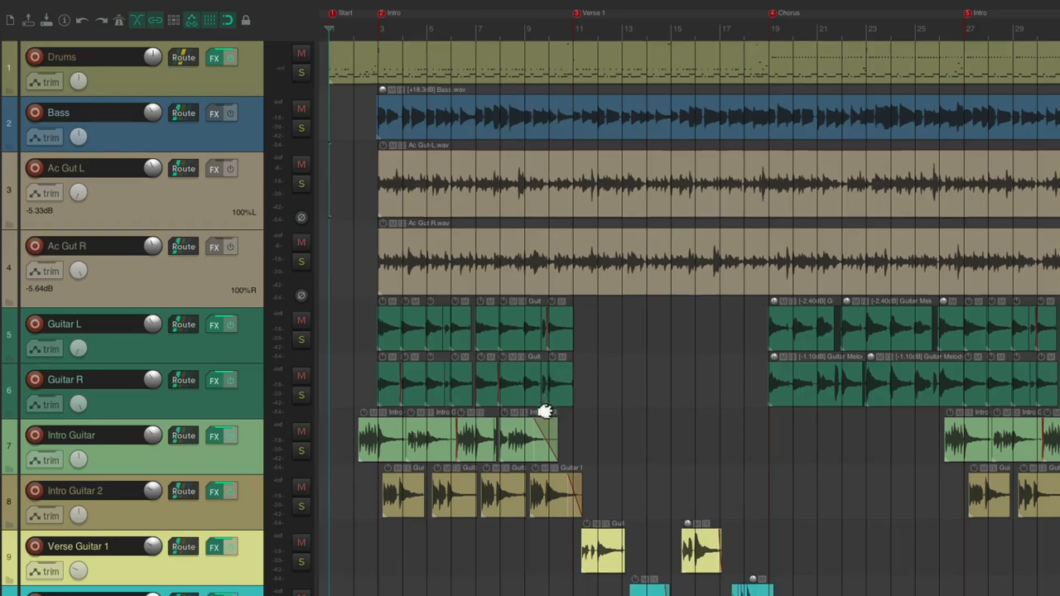
# Scroll down the track list to reach the guitar and Ac Gut tracks.
pyautogui.scroll(-3)
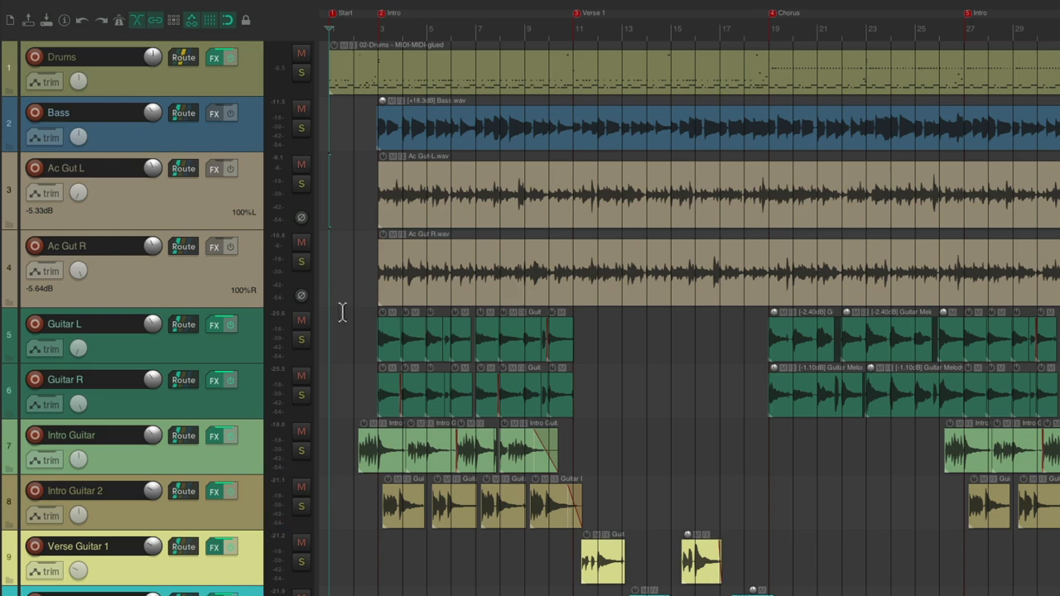
pyautogui.scroll(-3)
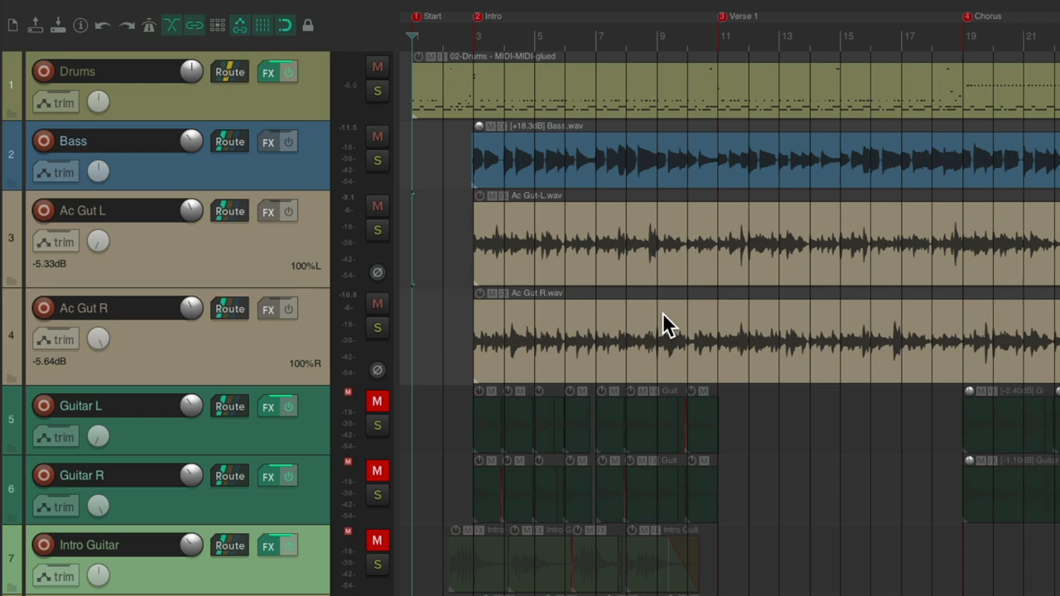
pyautogui.moveTo(680, 356)
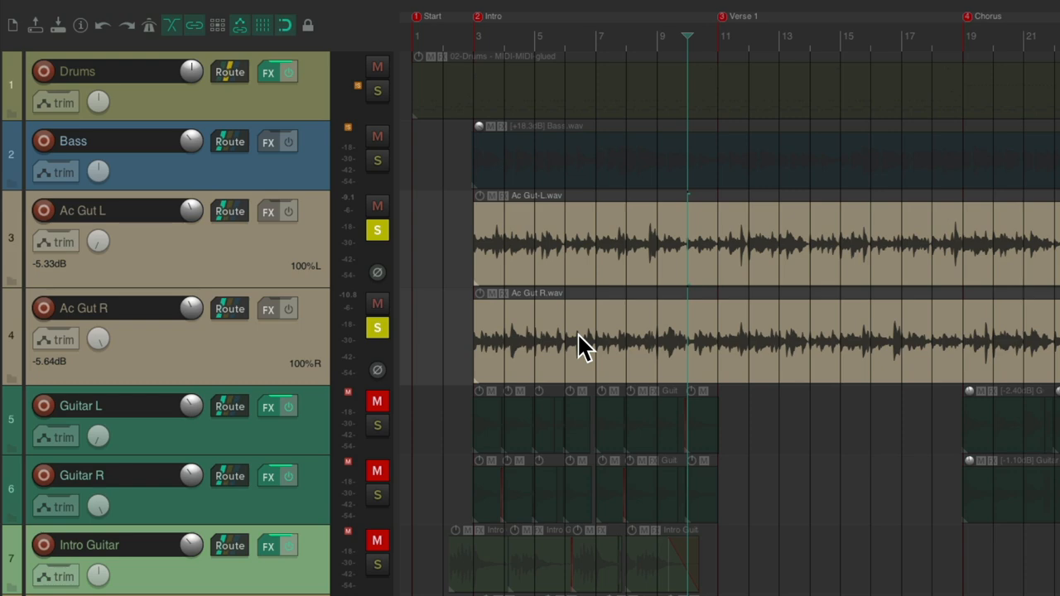
pyautogui.click(377, 328)
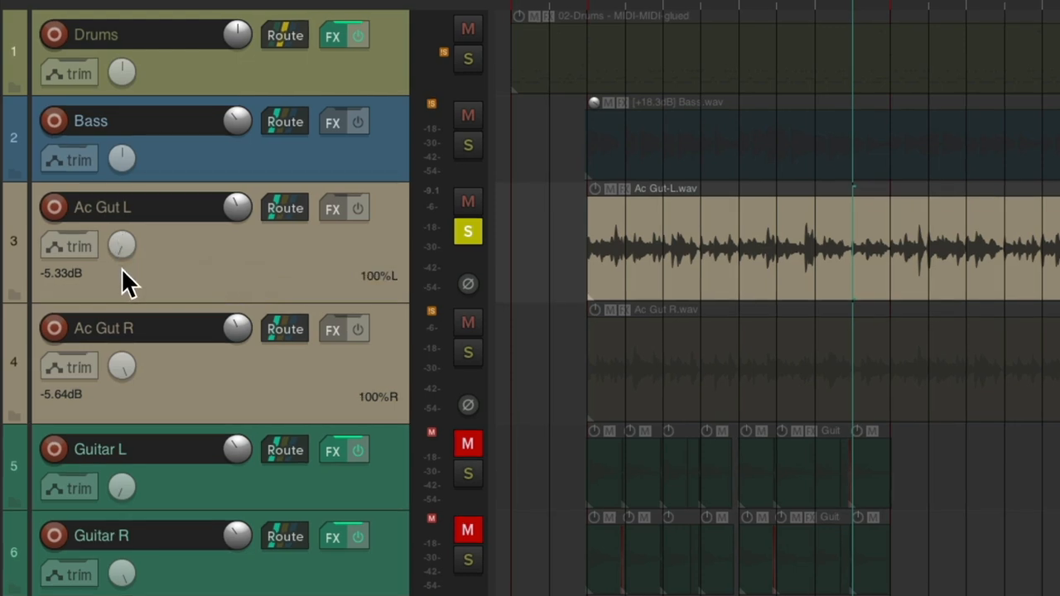
pyautogui.moveTo(410, 377)
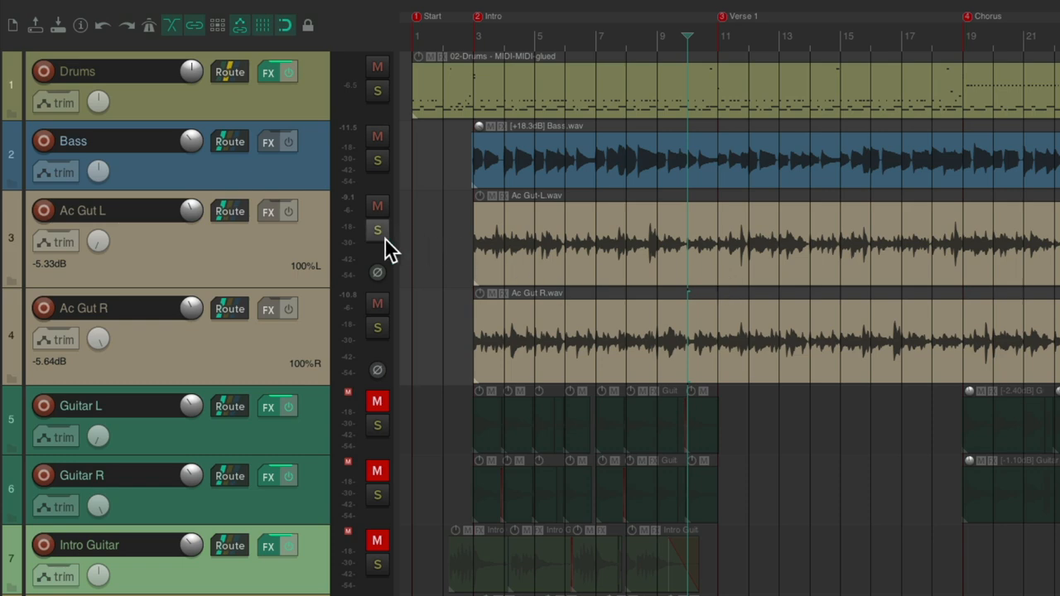
# Toggle solo on the Ac Gut folder against the full mix, leaving it soloed.
pyautogui.click(377, 230)
pyautogui.write('Ac Gut')
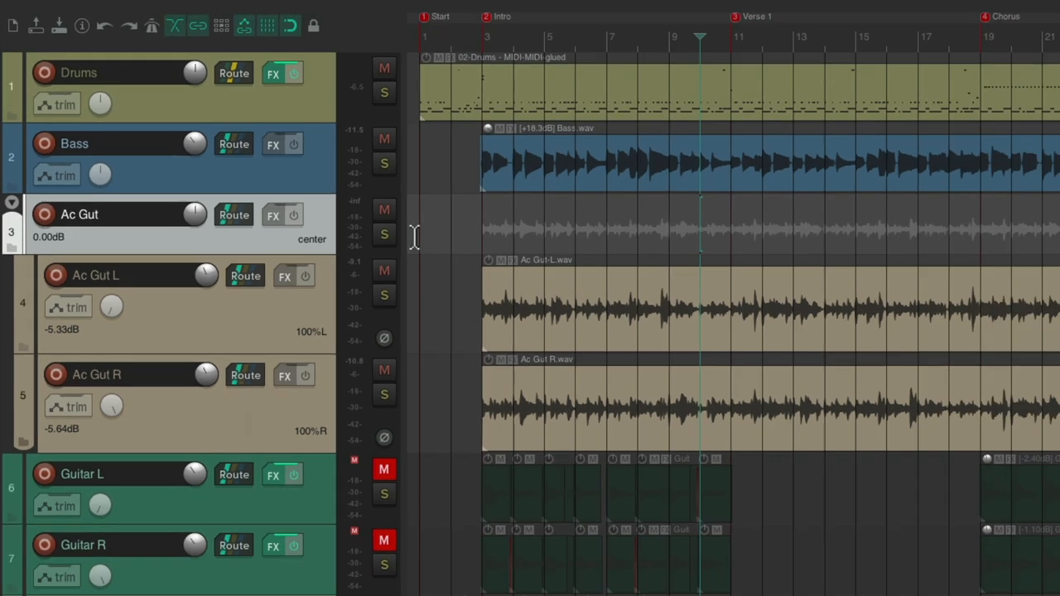
pyautogui.click(384, 235)
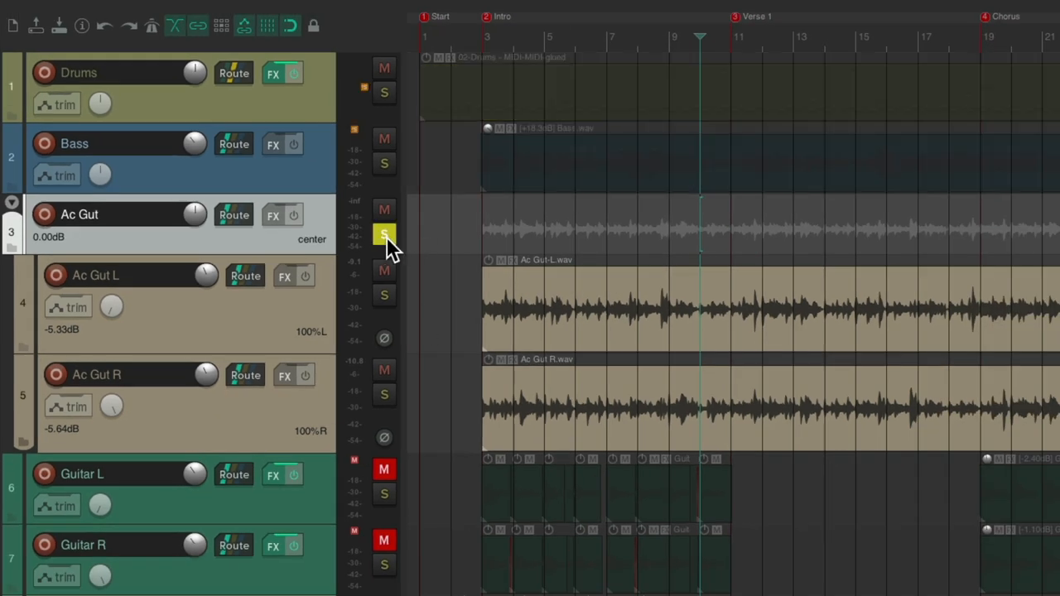
pyautogui.click(384, 234)
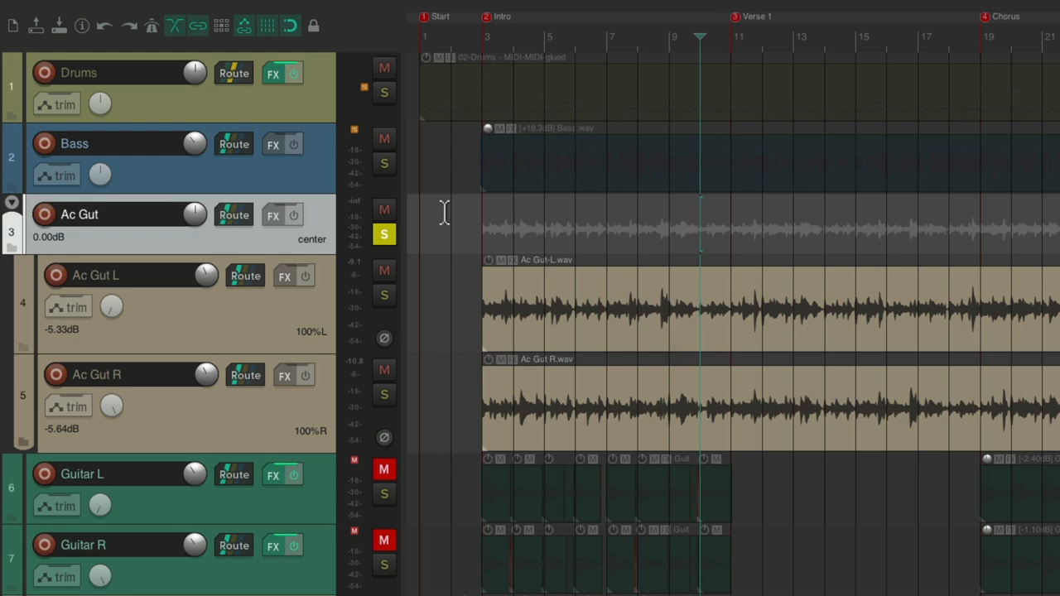
pyautogui.click(383, 209)
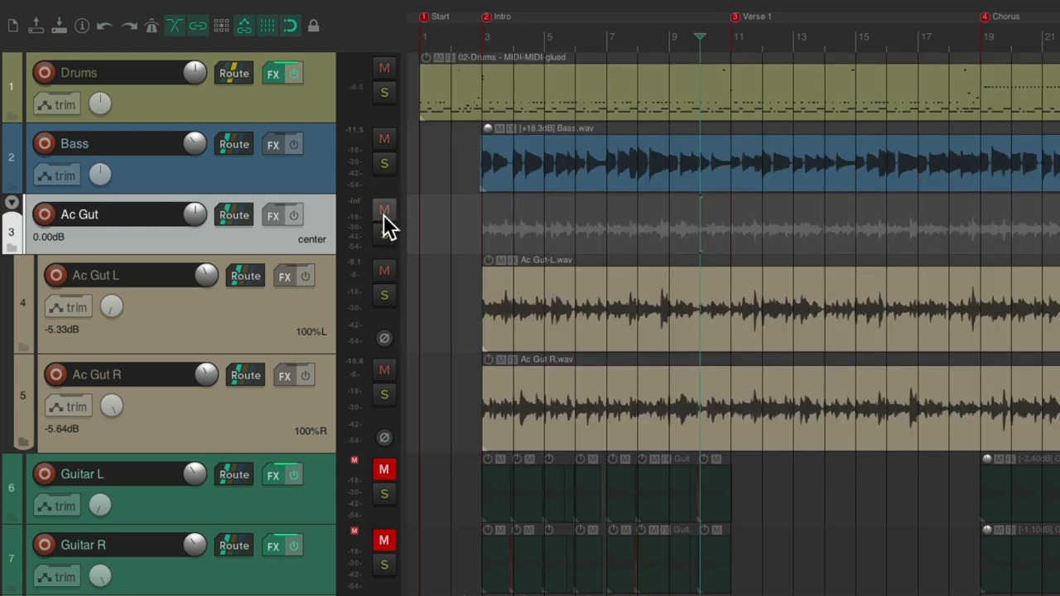
pyautogui.moveTo(397, 236)
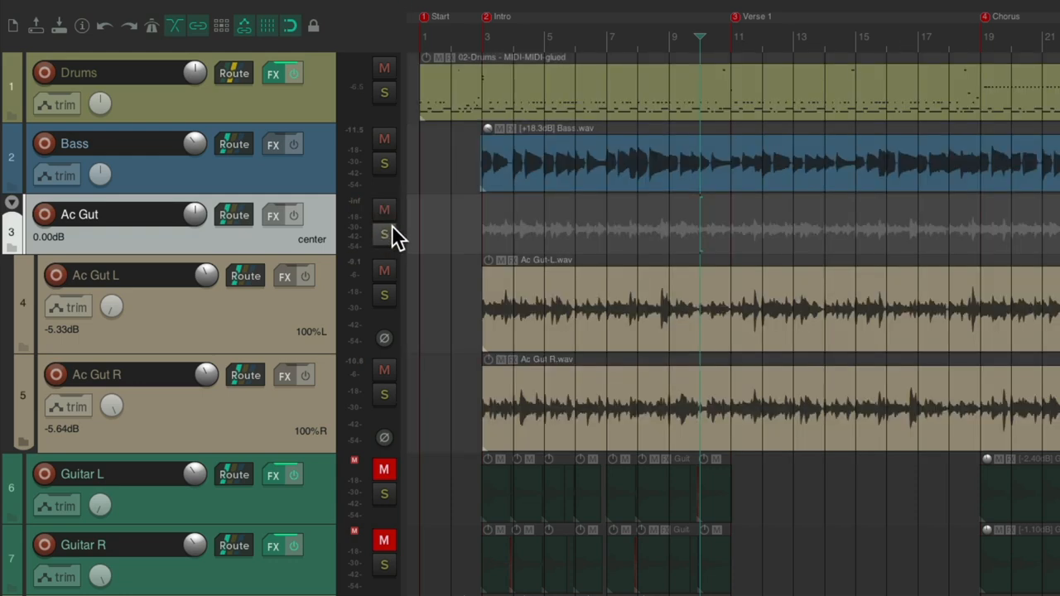
pyautogui.click(383, 234)
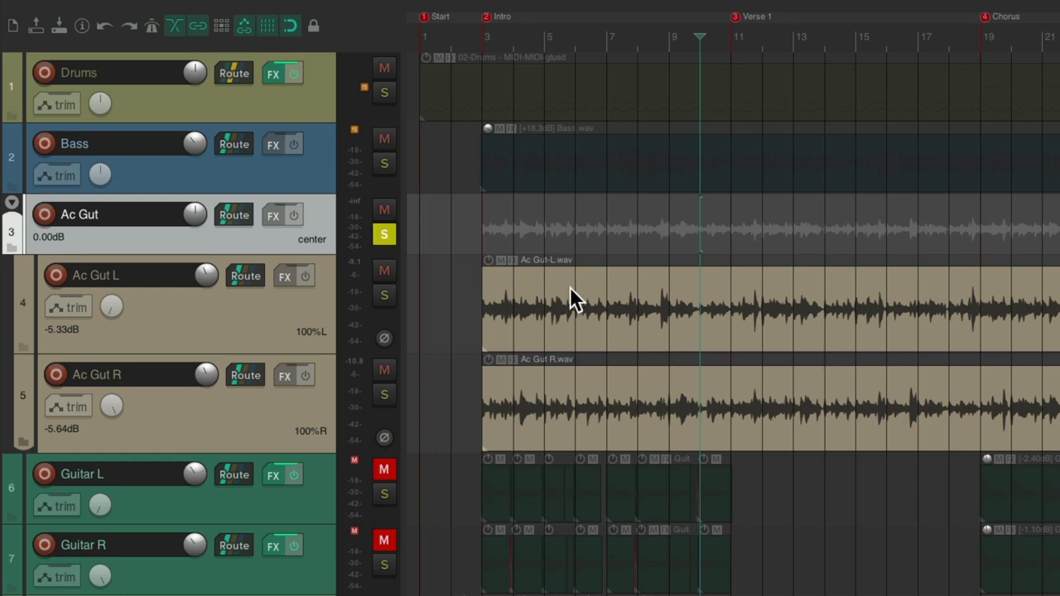
pyautogui.moveTo(456, 228)
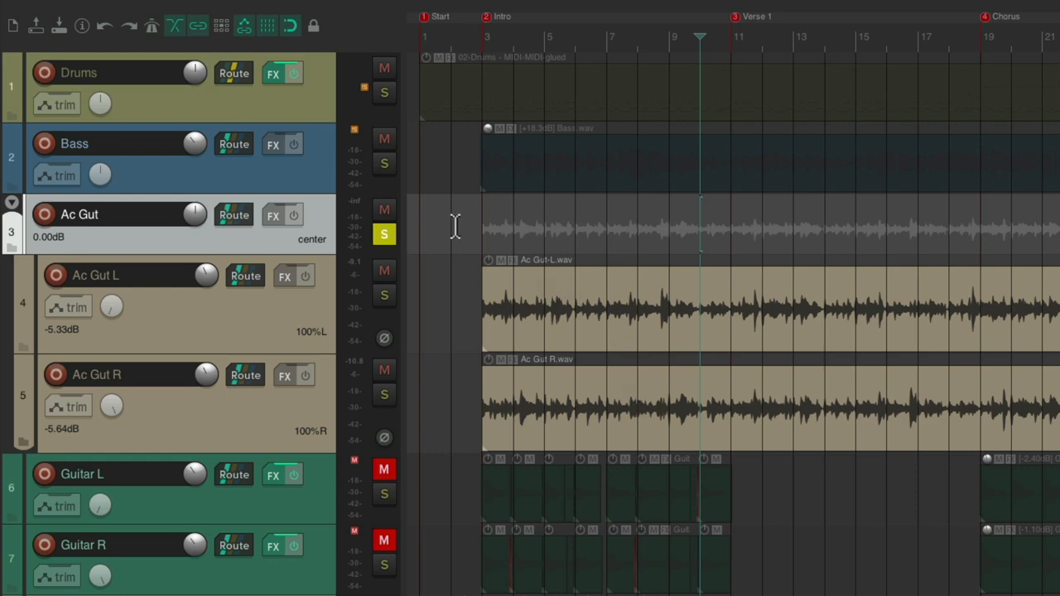
# Bring up Add FX for the Ac Gut folder and filter the list with 'eq'.
pyautogui.click(273, 215)
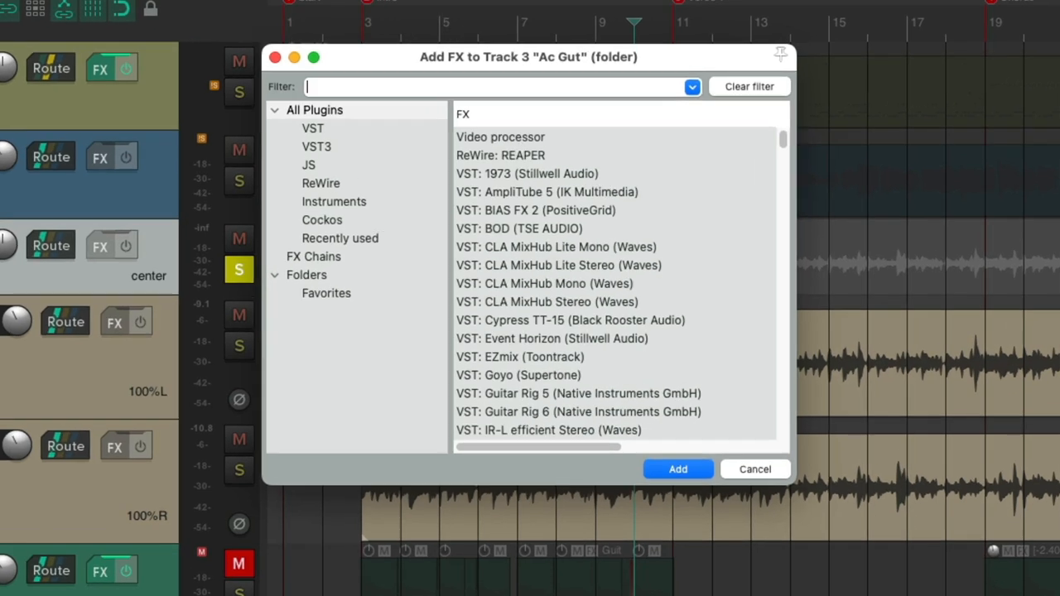
pyautogui.write('e')
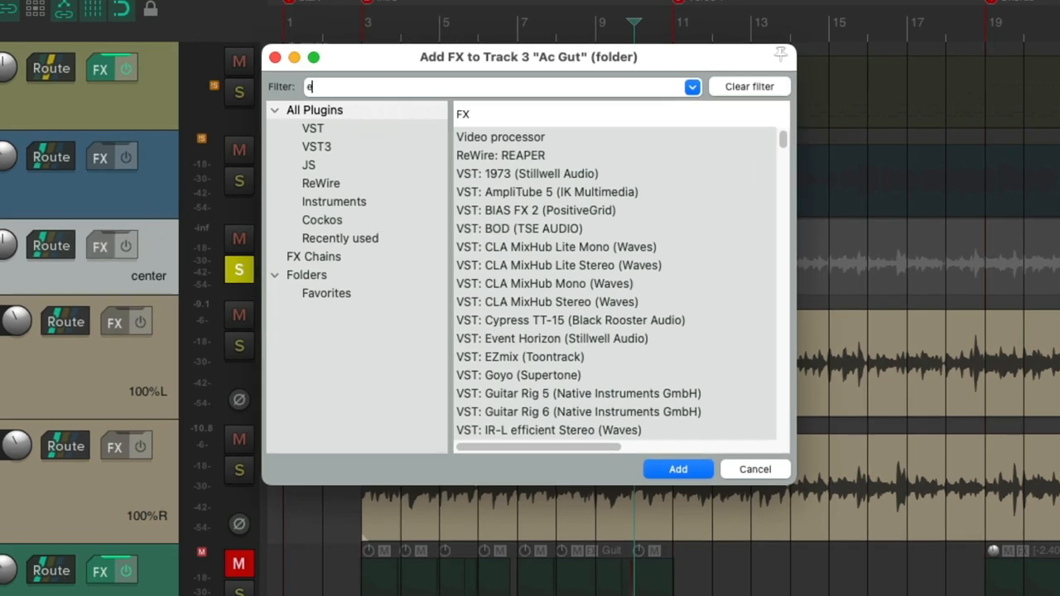
pyautogui.write('q')
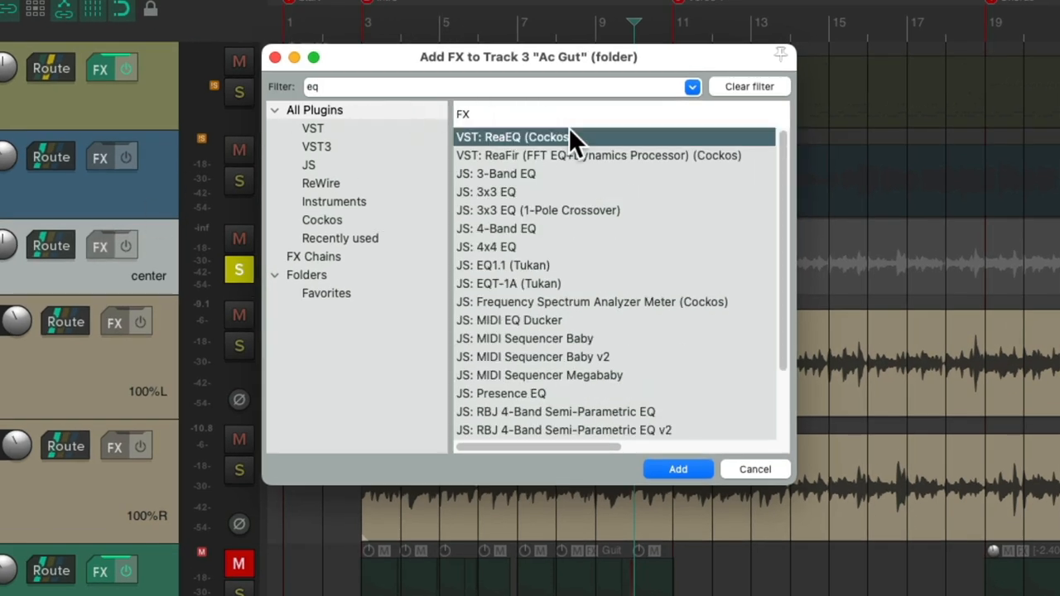
pyautogui.moveTo(603, 147)
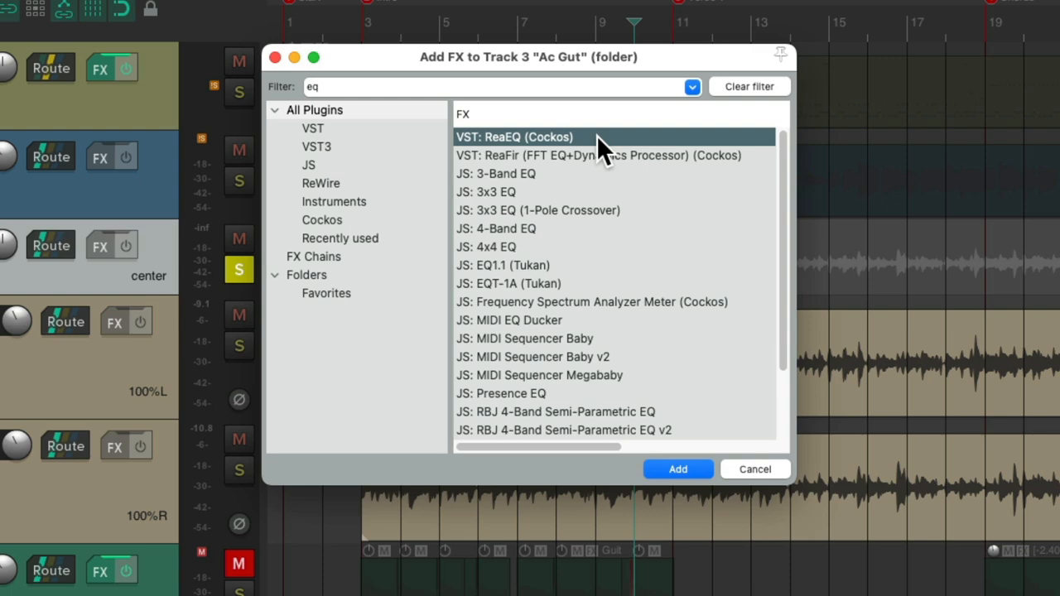
pyautogui.moveTo(593, 153)
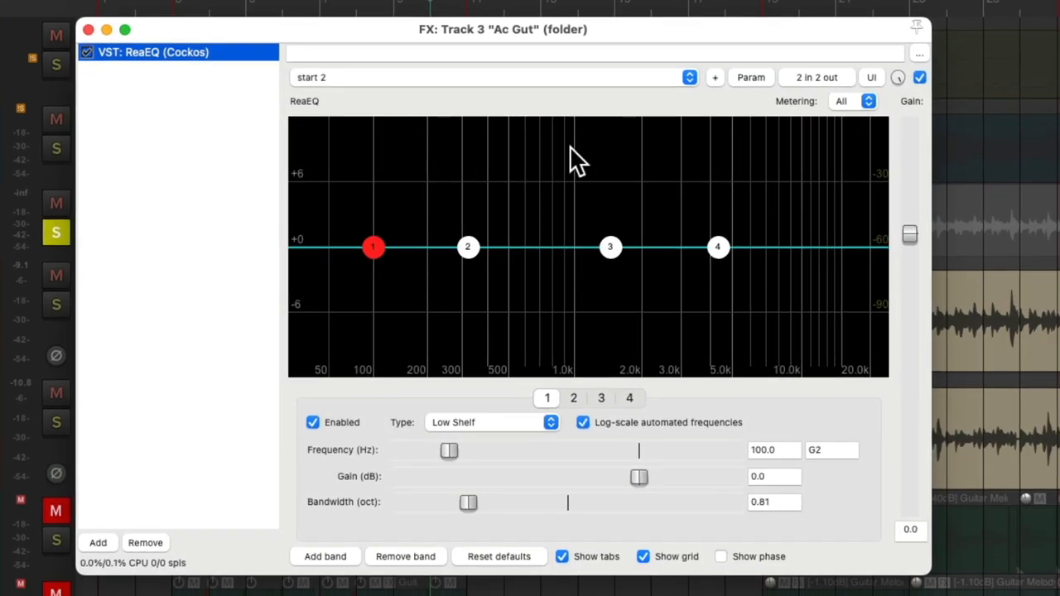
pyautogui.moveTo(431, 319)
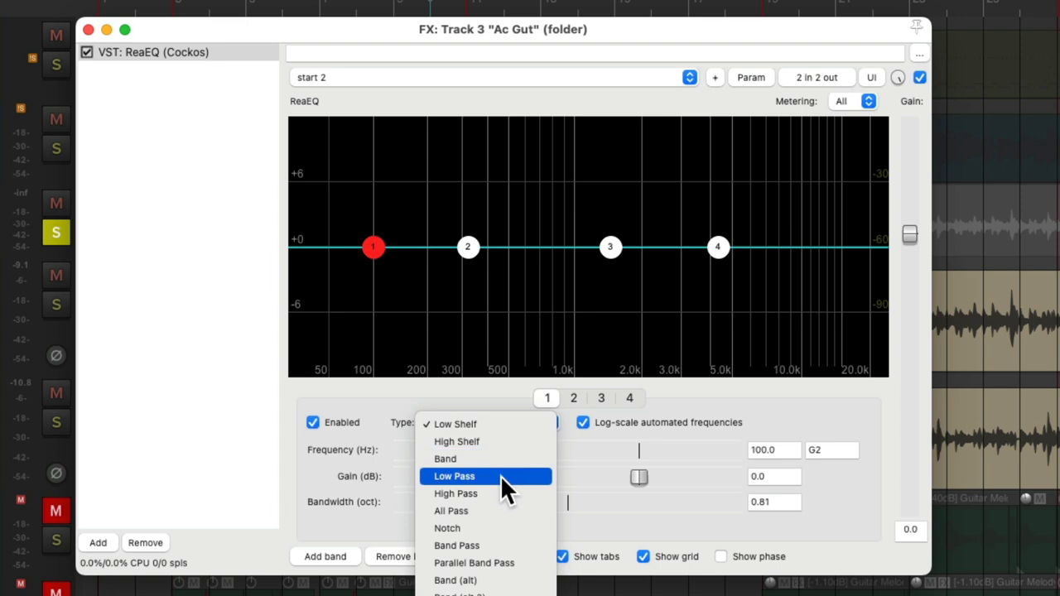
# Make band 1 a high pass at 100 Hz and widen its bandwidth from 1.11 to 1.75 octaves.
pyautogui.click(456, 492)
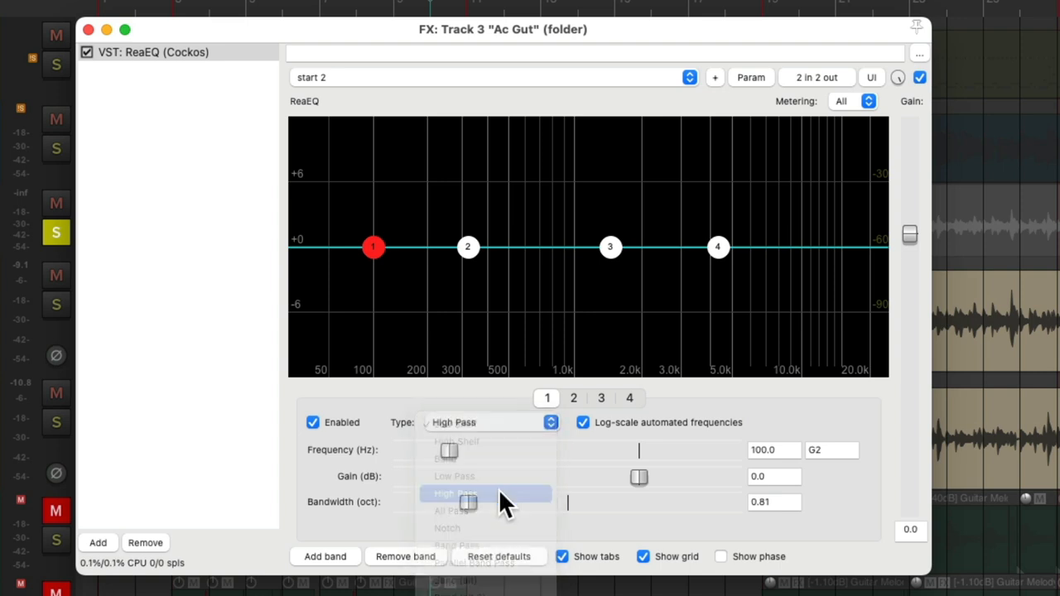
pyautogui.click(455, 494)
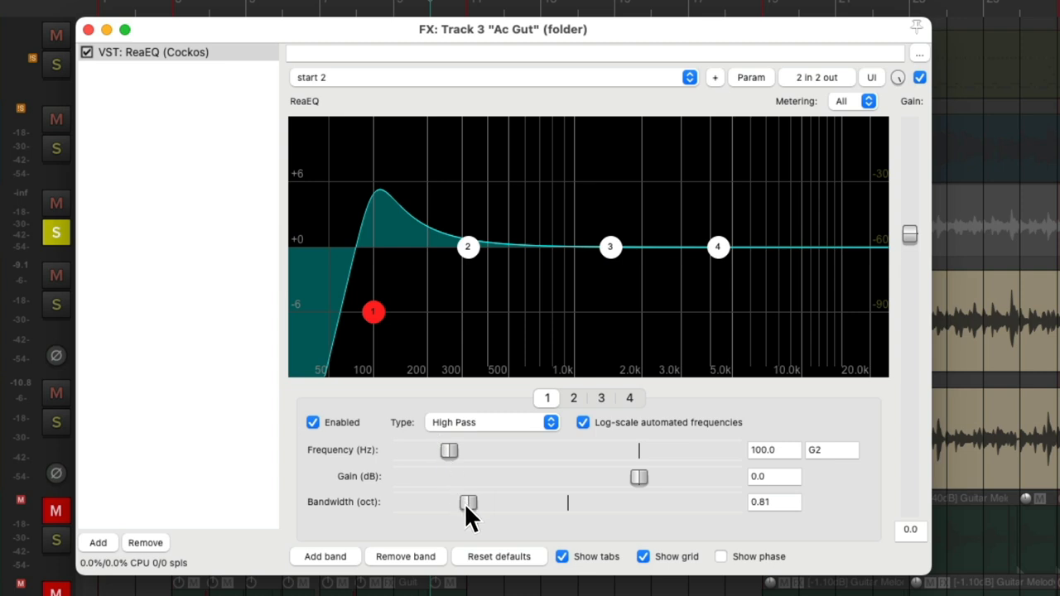
pyautogui.moveTo(468, 503); pyautogui.dragTo(494, 503)
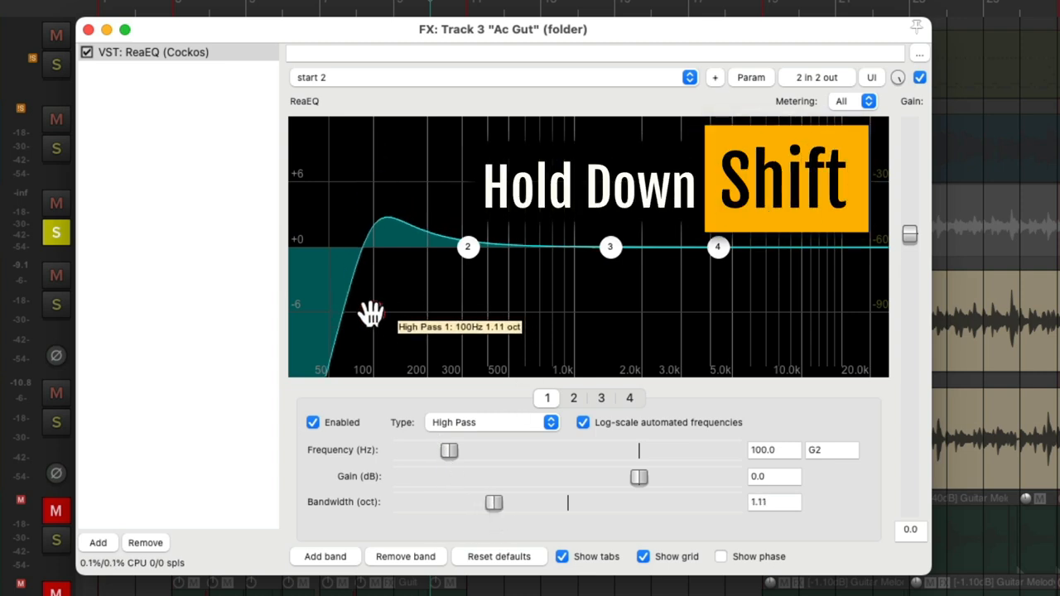
pyautogui.moveTo(373, 313); pyautogui.dragTo(373, 313)
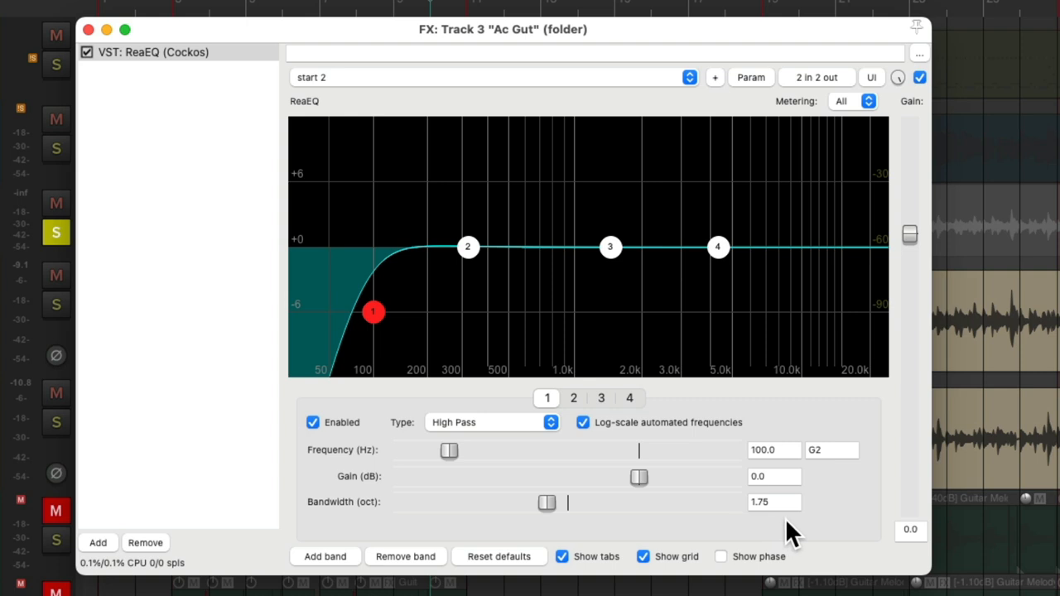
# Sweep the band 1 high-pass cutoff between ~73 Hz and ~2 kHz, ending around 370 Hz and back down.
pyautogui.moveTo(372, 312); pyautogui.dragTo(481, 312)
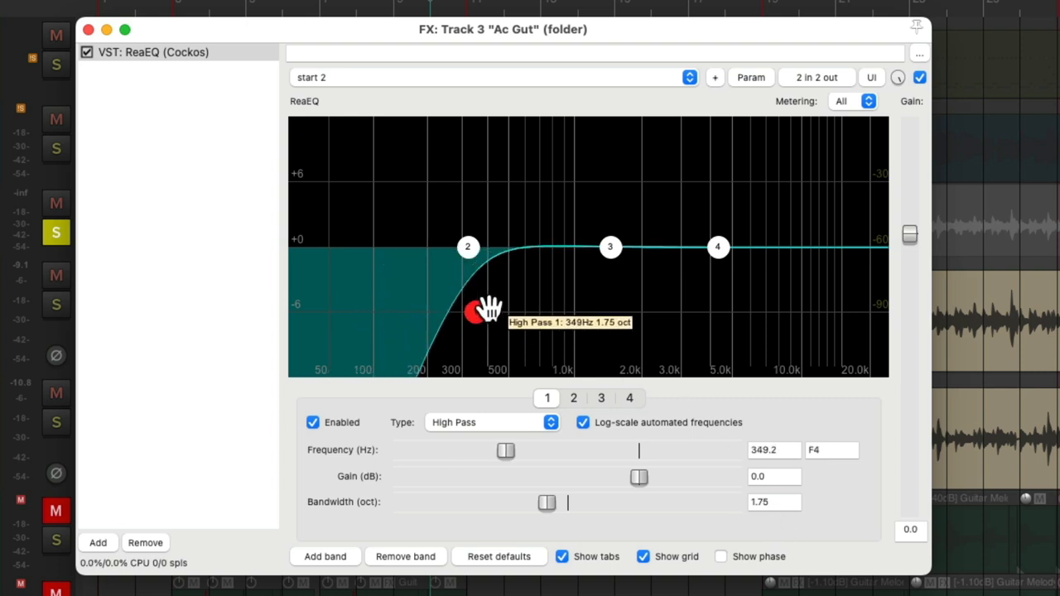
pyautogui.moveTo(472, 311); pyautogui.dragTo(357, 311)
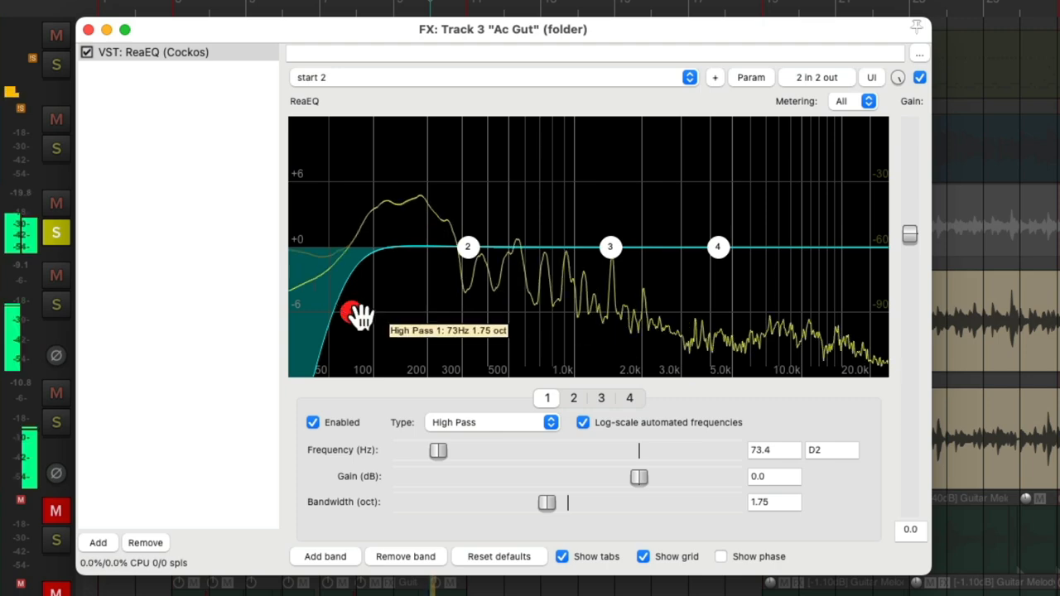
pyautogui.moveTo(358, 313); pyautogui.dragTo(642, 313)
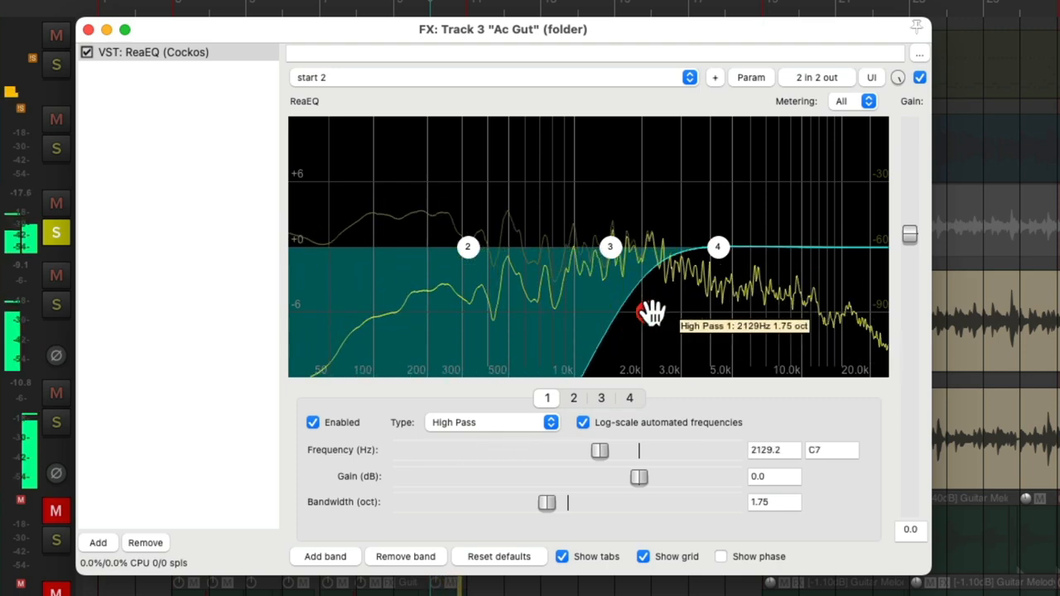
pyautogui.moveTo(646, 313); pyautogui.dragTo(493, 313)
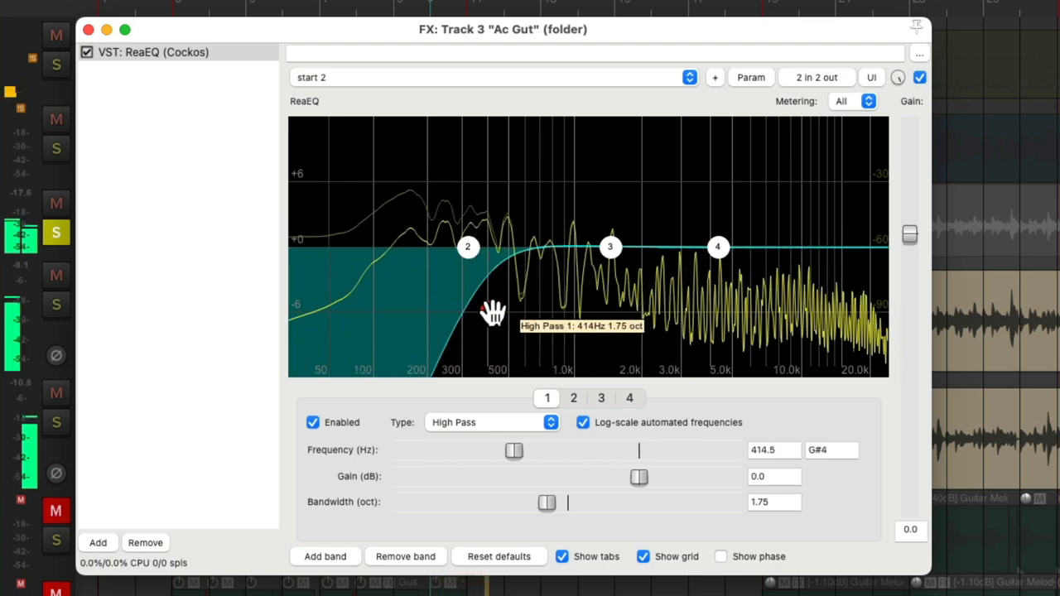
pyautogui.moveTo(493, 313); pyautogui.dragTo(477, 313)
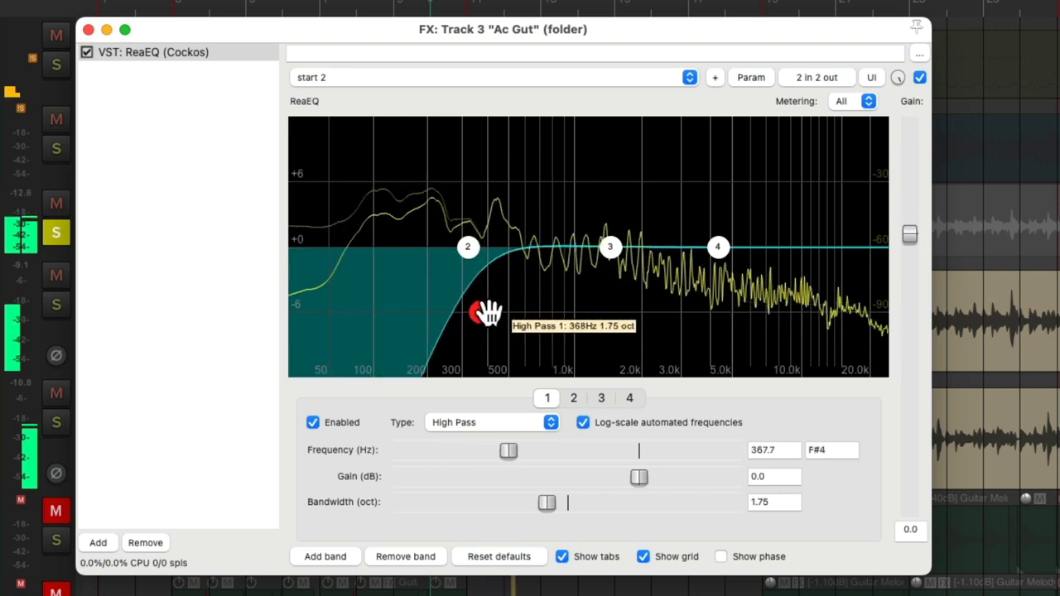
pyautogui.moveTo(469, 313); pyautogui.dragTo(539, 313)
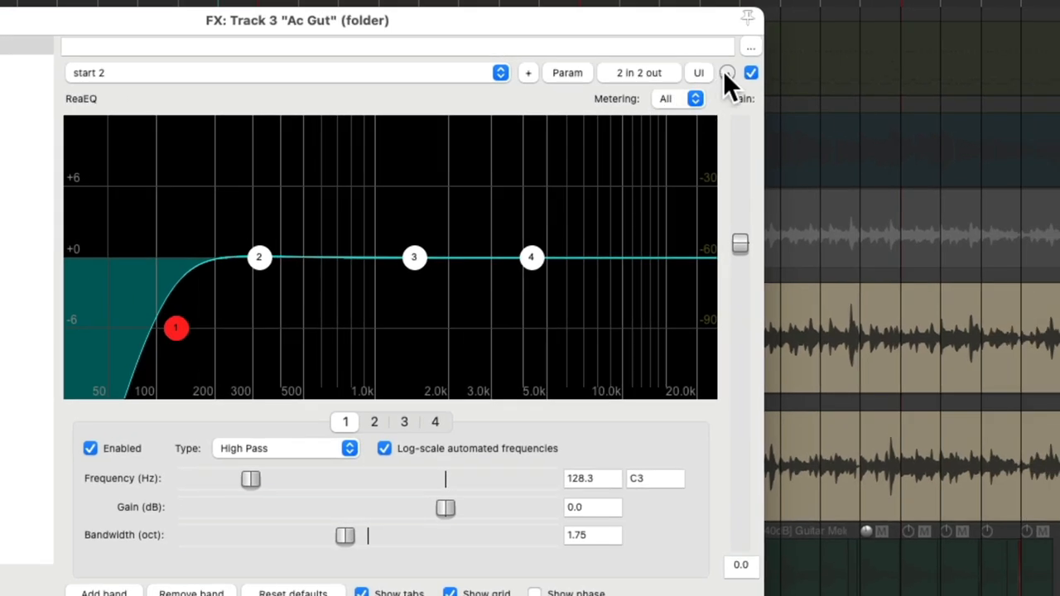
pyautogui.moveTo(727, 73)
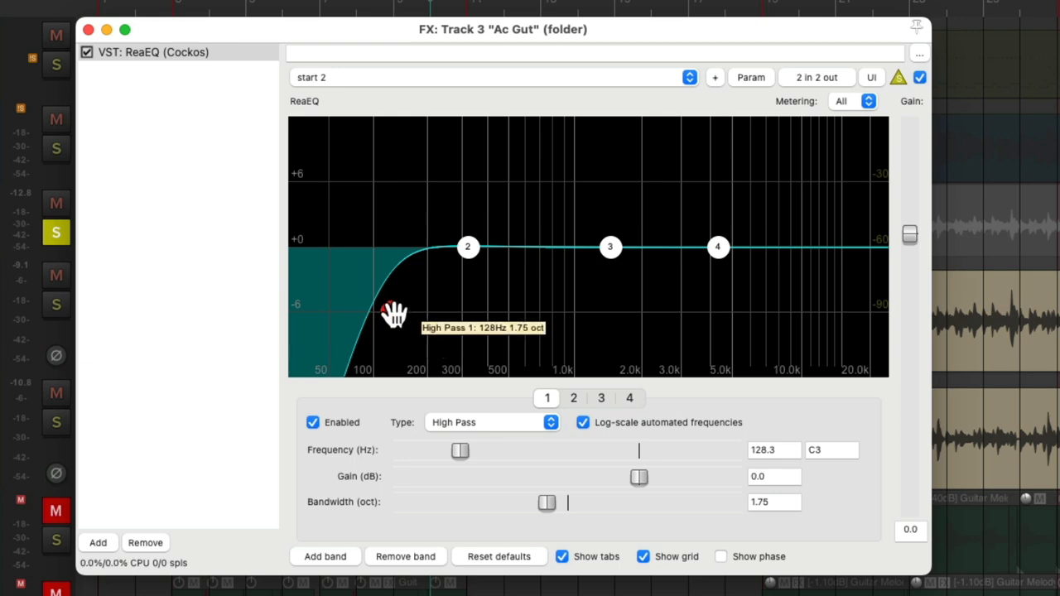
# Lower the band 1 high-pass cutoff from 128 Hz to about 73 Hz.
pyautogui.moveTo(394, 313); pyautogui.dragTo(539, 311)
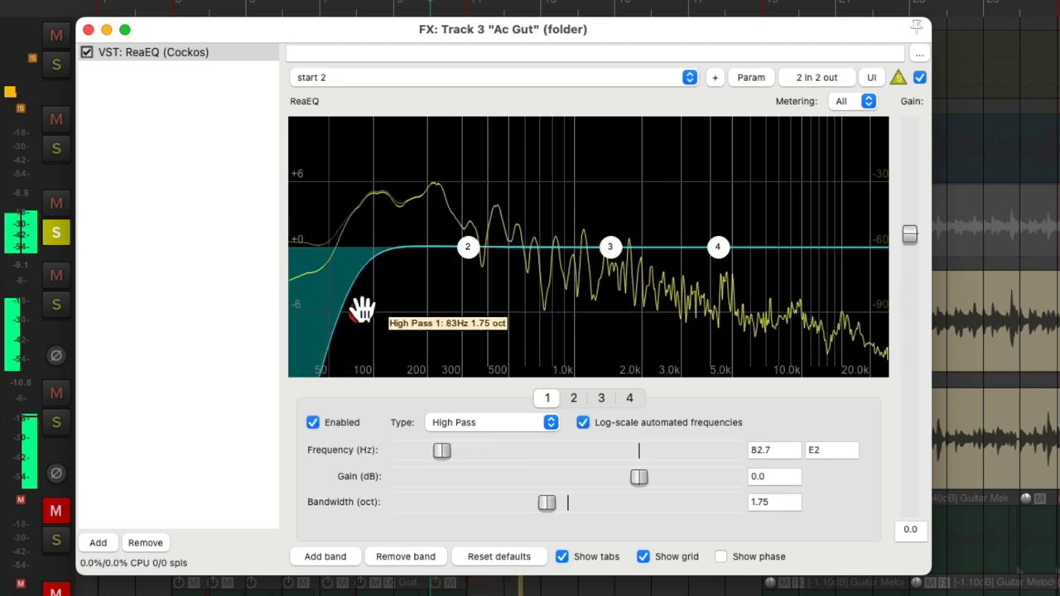
pyautogui.moveTo(442, 450); pyautogui.dragTo(437, 450)
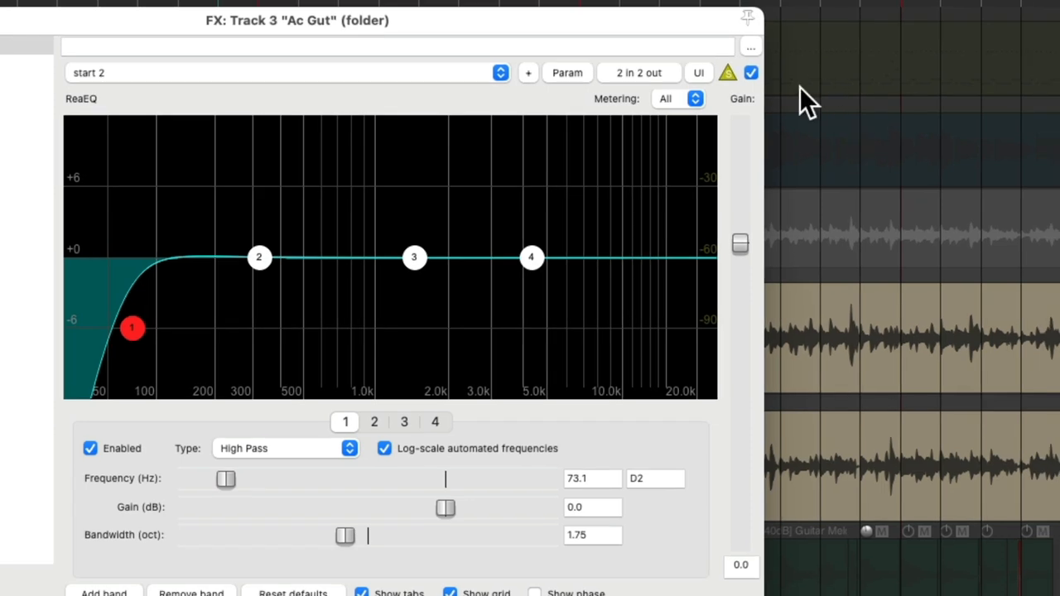
pyautogui.moveTo(733, 87)
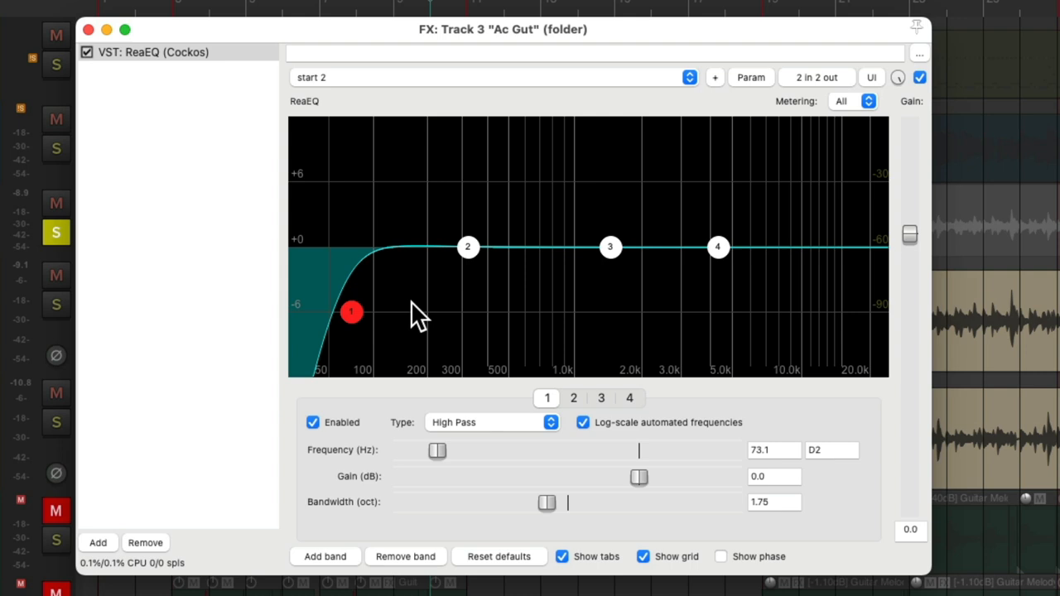
pyautogui.moveTo(356, 372)
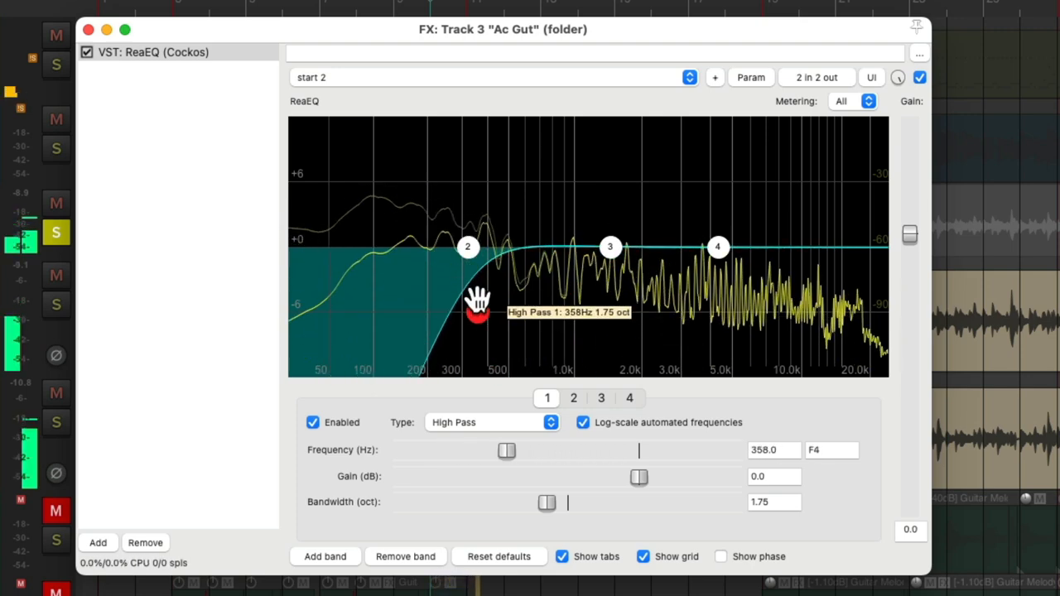
# Sweep the high-pass cutoff up to ~358 Hz, then settle it at 74.2 Hz.
pyautogui.moveTo(479, 309); pyautogui.dragTo(362, 309)
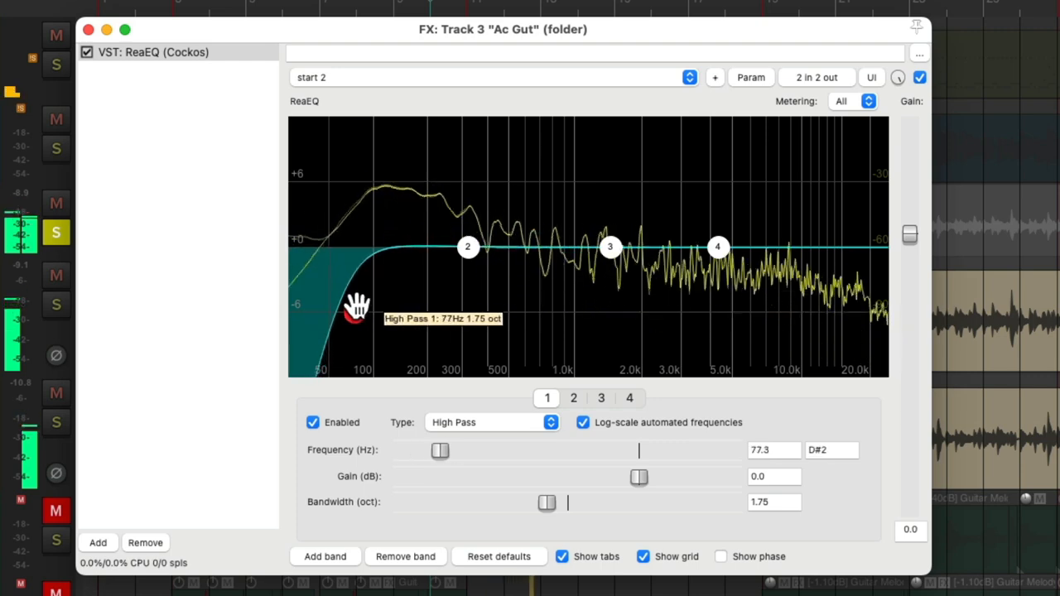
pyautogui.moveTo(356, 312); pyautogui.dragTo(353, 313)
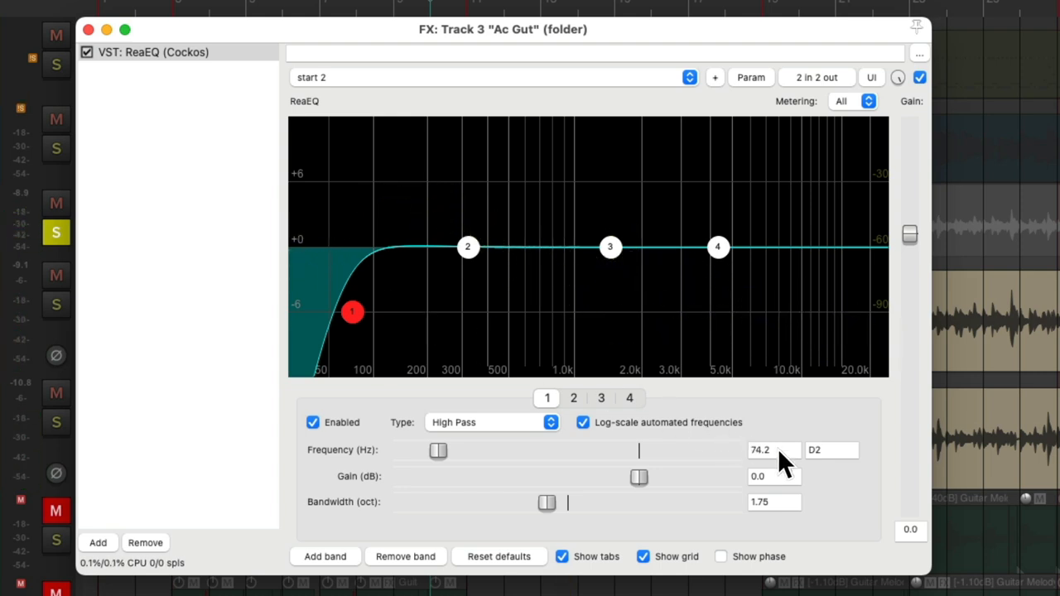
pyautogui.moveTo(716, 319)
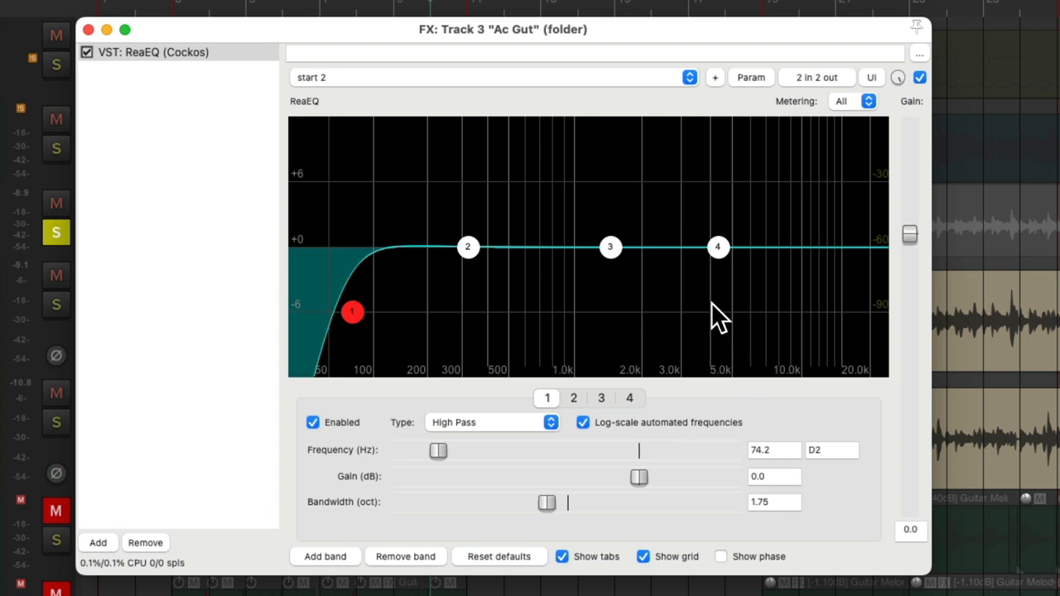
pyautogui.moveTo(707, 291)
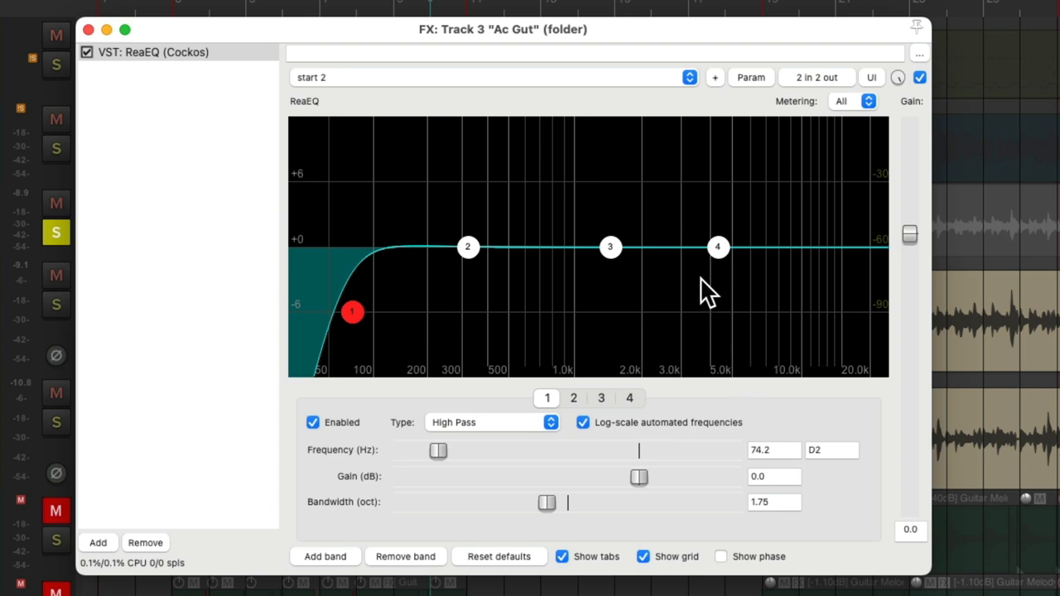
pyautogui.moveTo(654, 252)
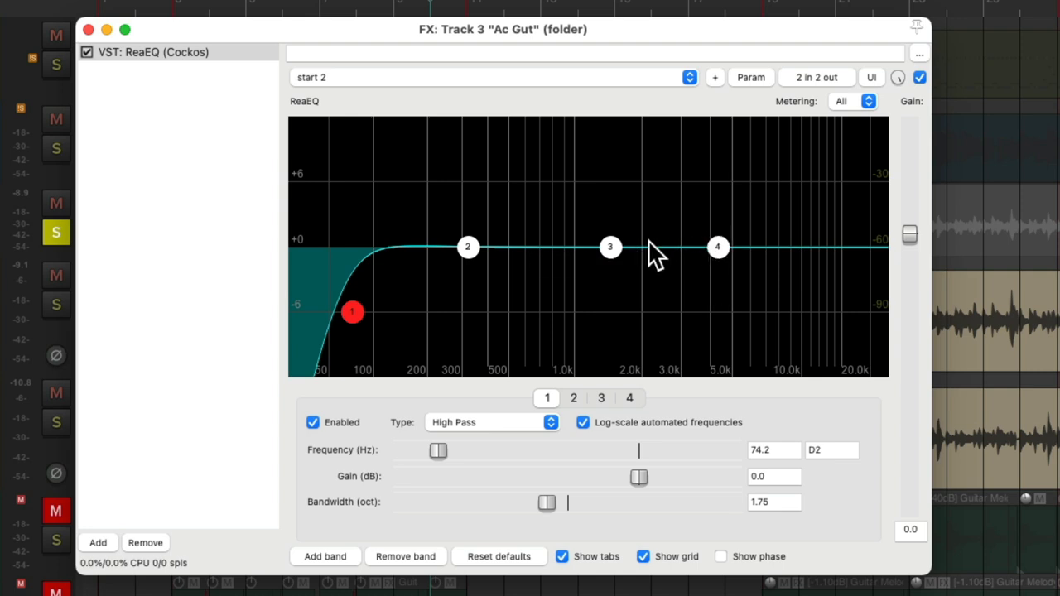
pyautogui.moveTo(609, 250)
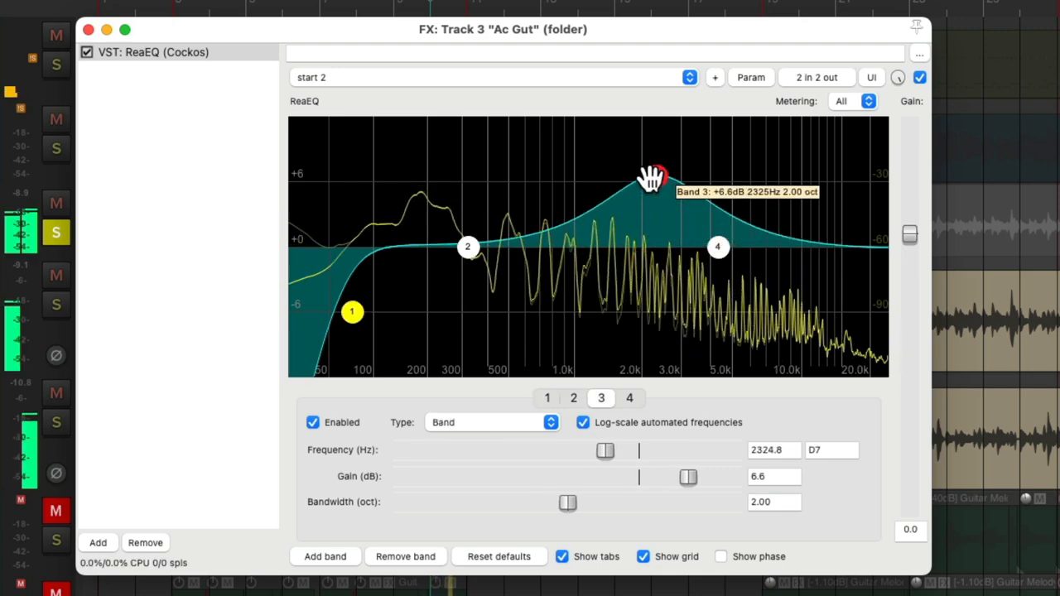
# Audition band 3 as a +9 dB peak near 3.6 kHz, then return it to flat.
pyautogui.moveTo(654, 178); pyautogui.dragTo(696, 152)
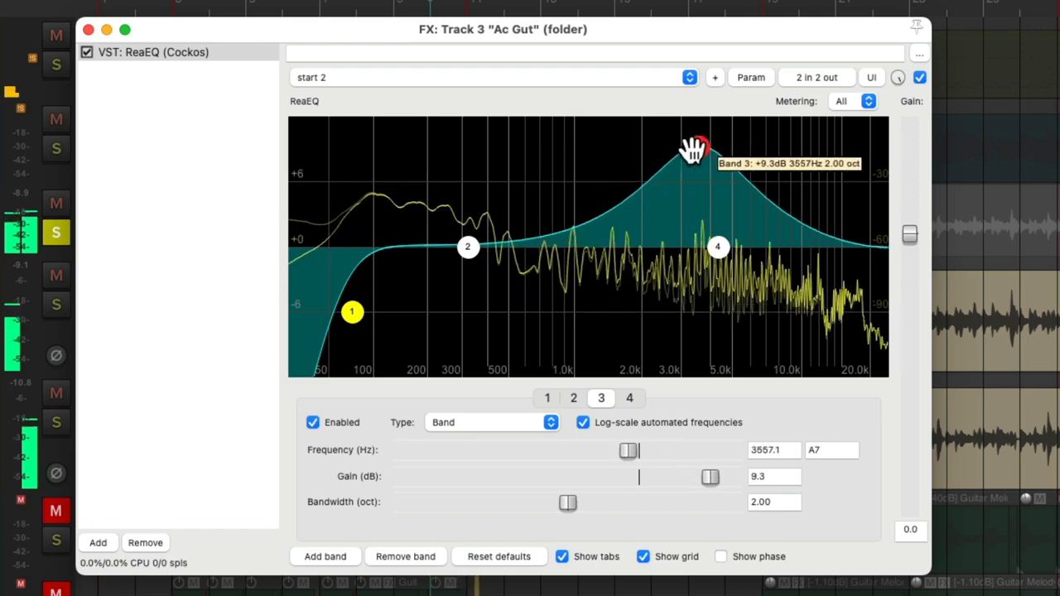
pyautogui.moveTo(695, 149); pyautogui.dragTo(700, 153)
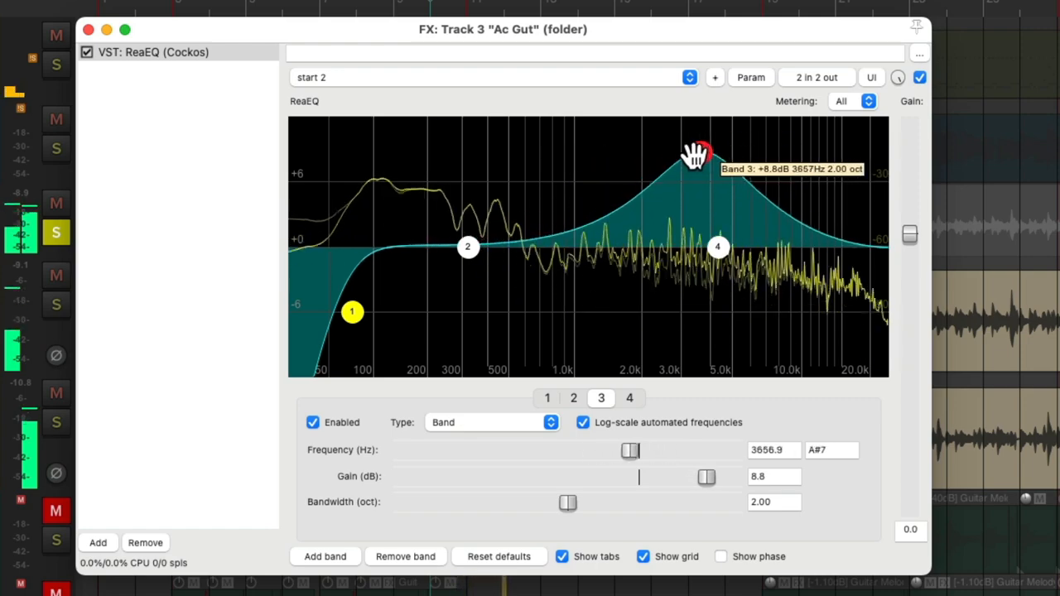
pyautogui.moveTo(699, 153); pyautogui.dragTo(605, 159)
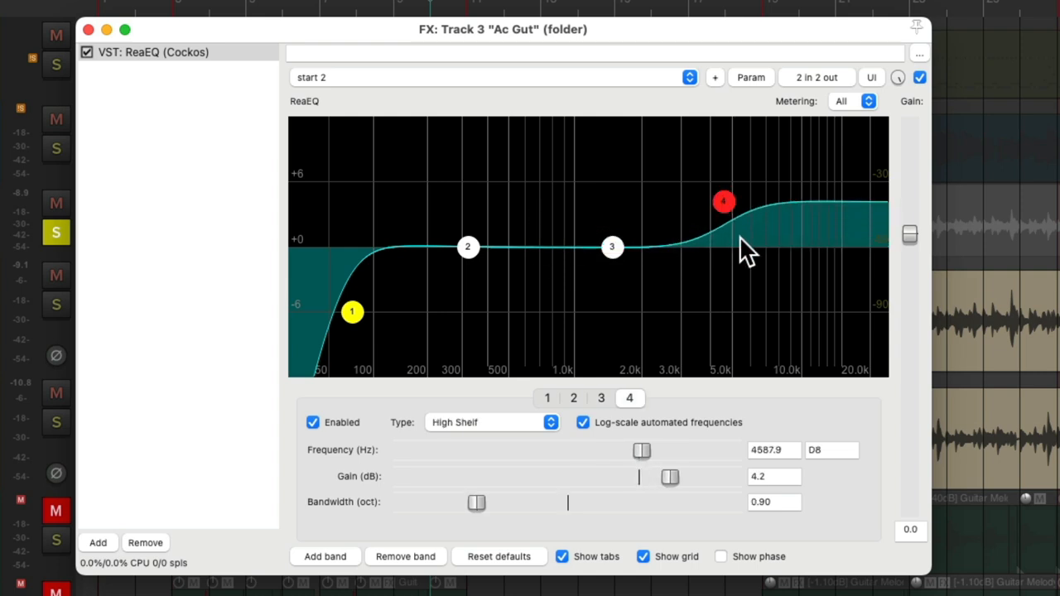
pyautogui.moveTo(497, 452)
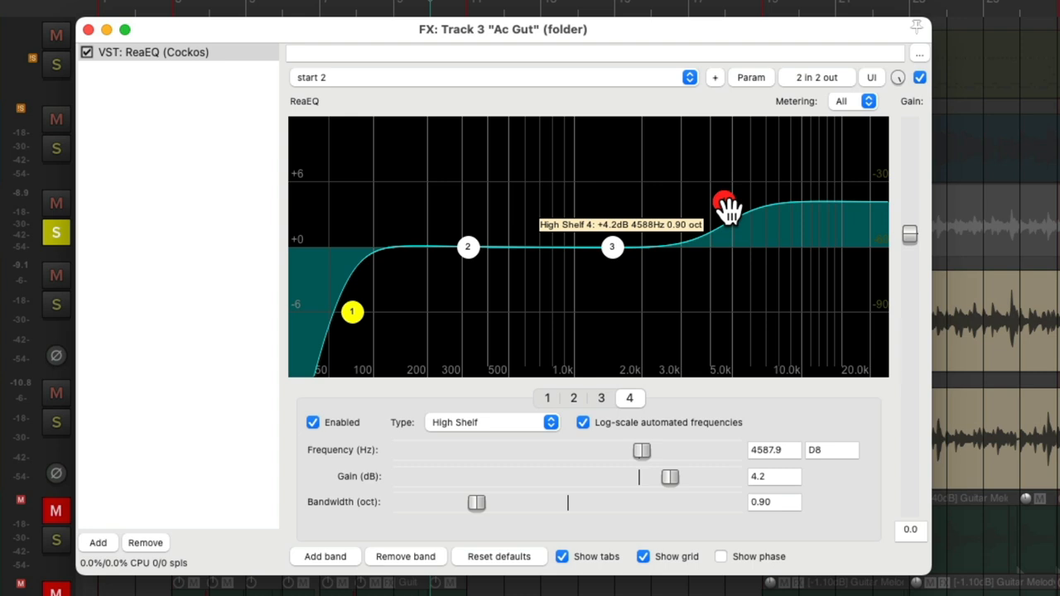
pyautogui.moveTo(837, 184)
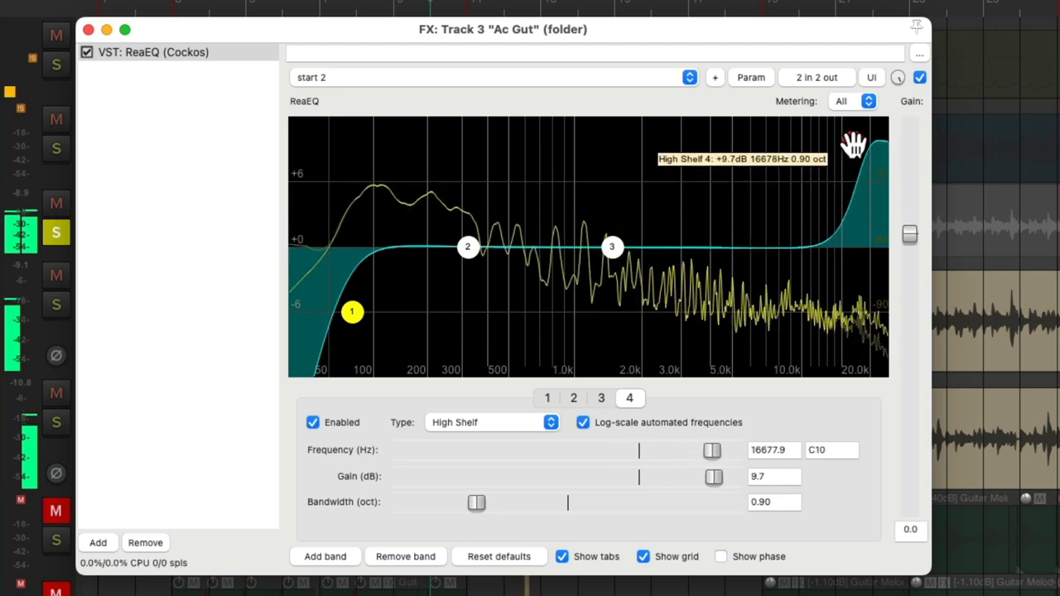
# Sweep the band 4 high shelf up to ~16.7 kHz, then bring it down near 3.4 kHz at +5 dB.
pyautogui.moveTo(853, 145); pyautogui.dragTo(733, 153)
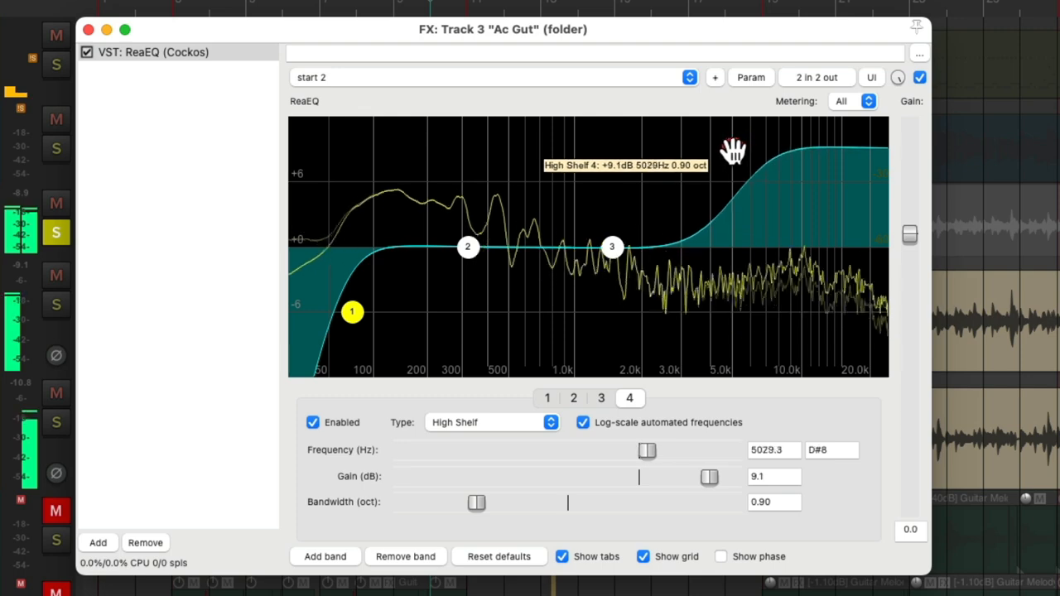
pyautogui.moveTo(733, 153); pyautogui.dragTo(697, 154)
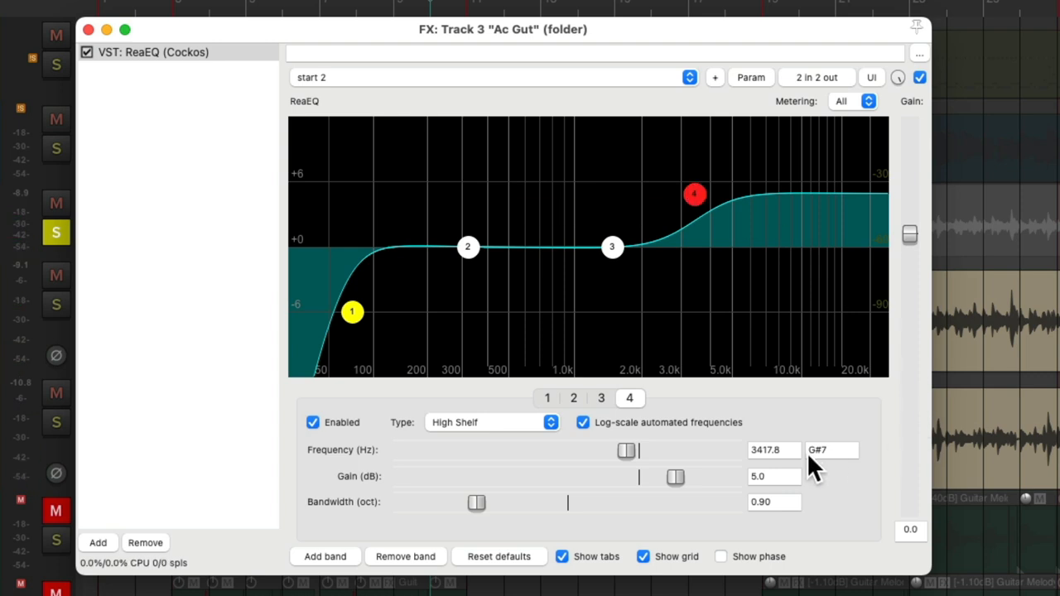
pyautogui.moveTo(787, 501)
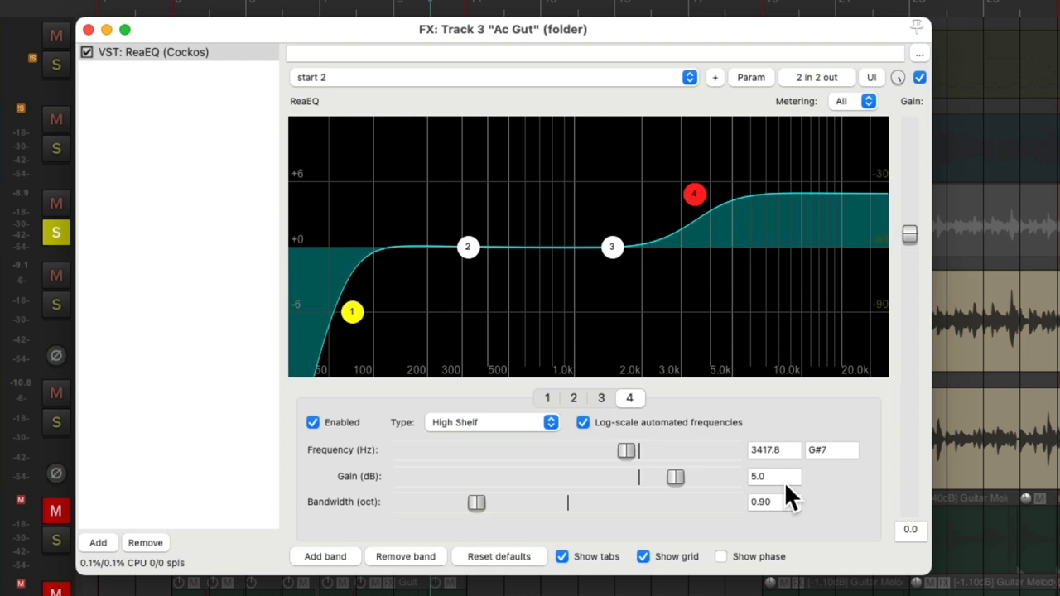
pyautogui.moveTo(480, 514)
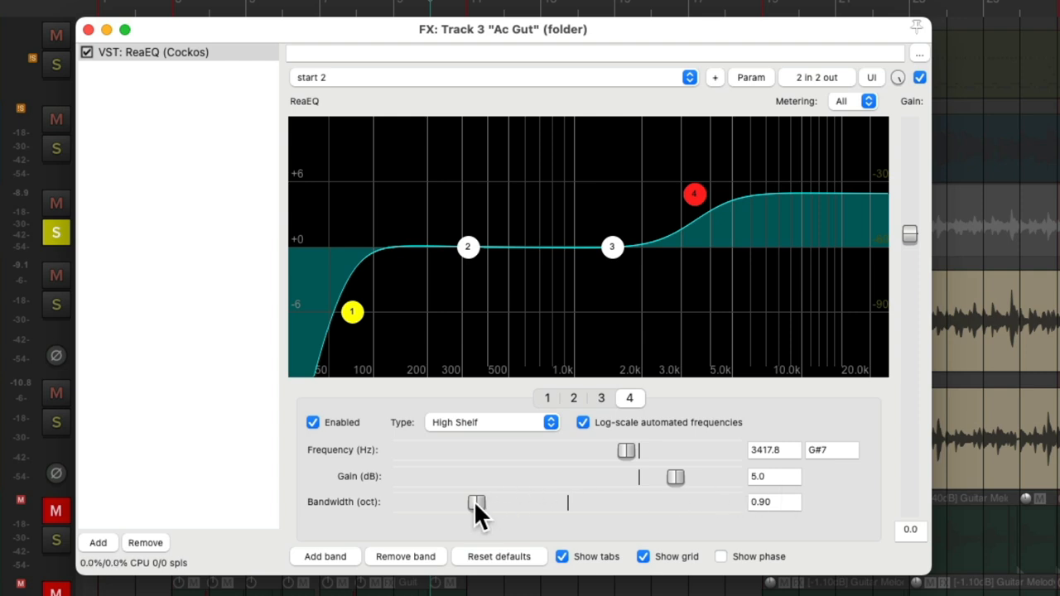
# Try high-shelf bandwidths between 0.9 and 1.8 octaves, settling on 0.82.
pyautogui.moveTo(476, 503); pyautogui.dragTo(507, 503)
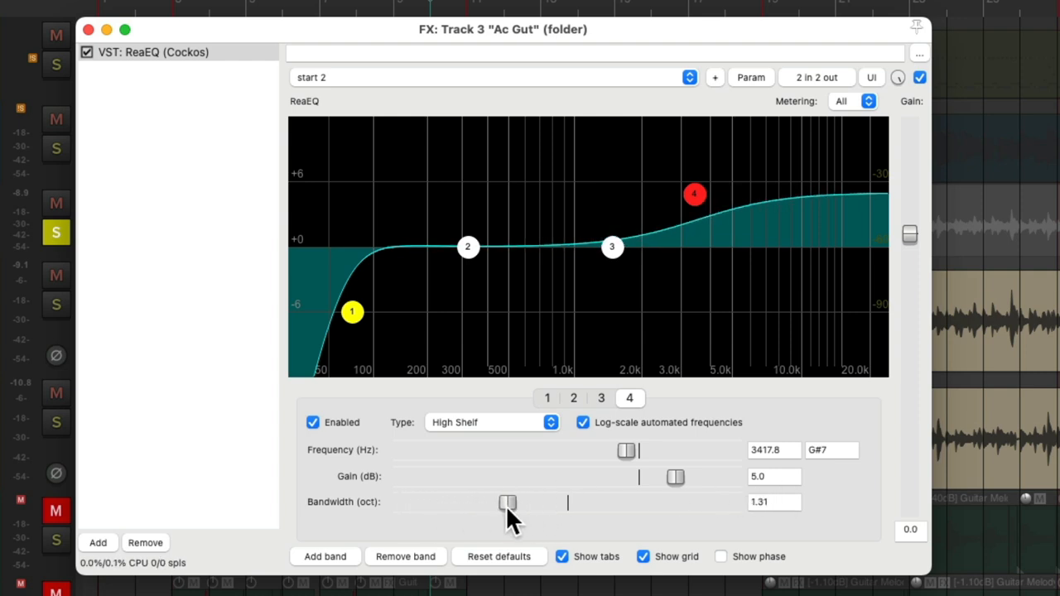
pyautogui.moveTo(507, 503); pyautogui.dragTo(550, 503)
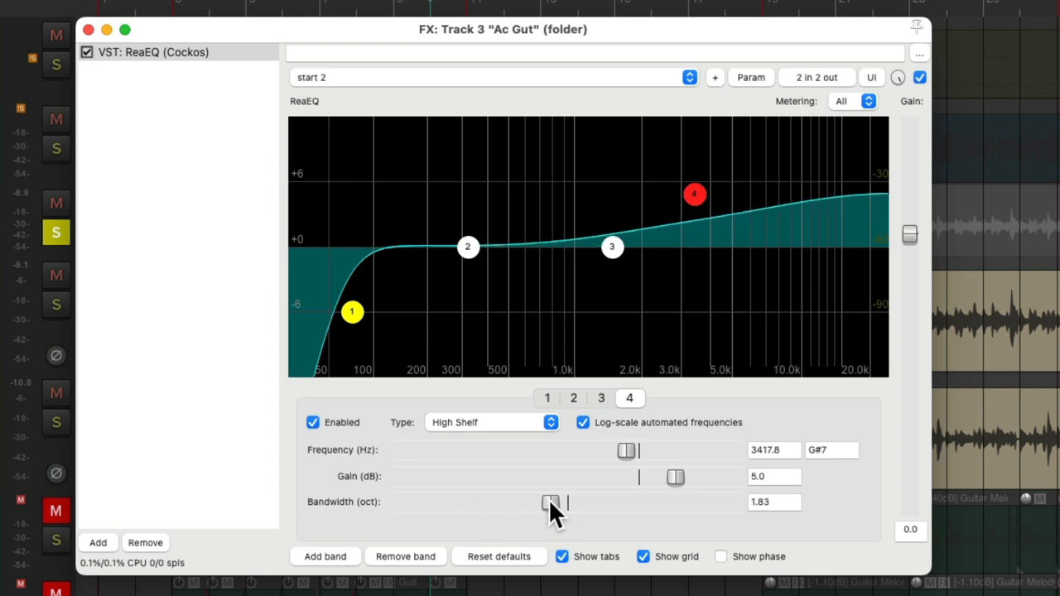
pyautogui.moveTo(551, 502); pyautogui.dragTo(490, 502)
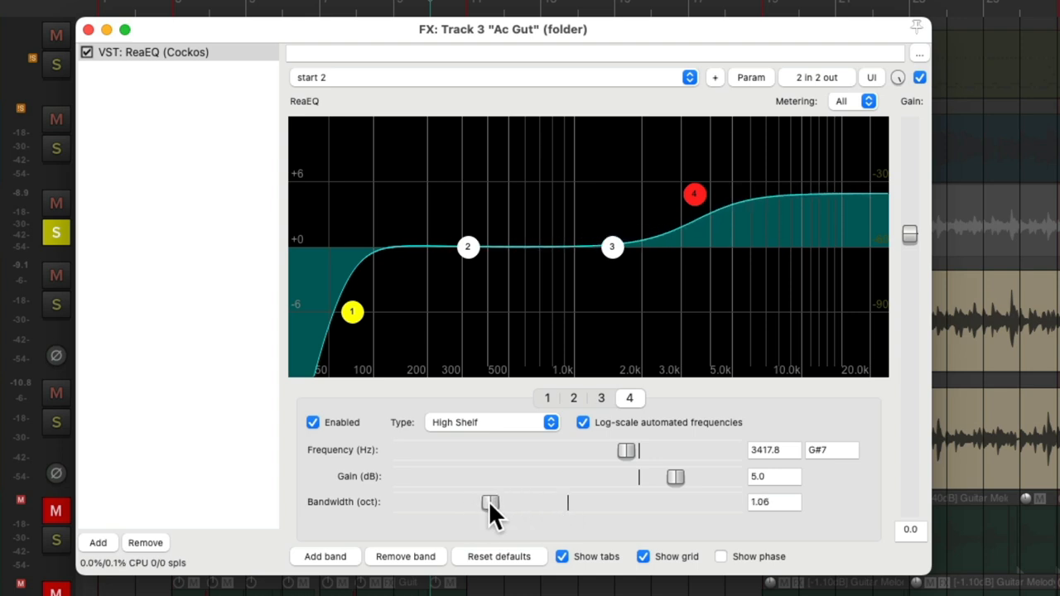
pyautogui.moveTo(490, 502); pyautogui.dragTo(470, 503)
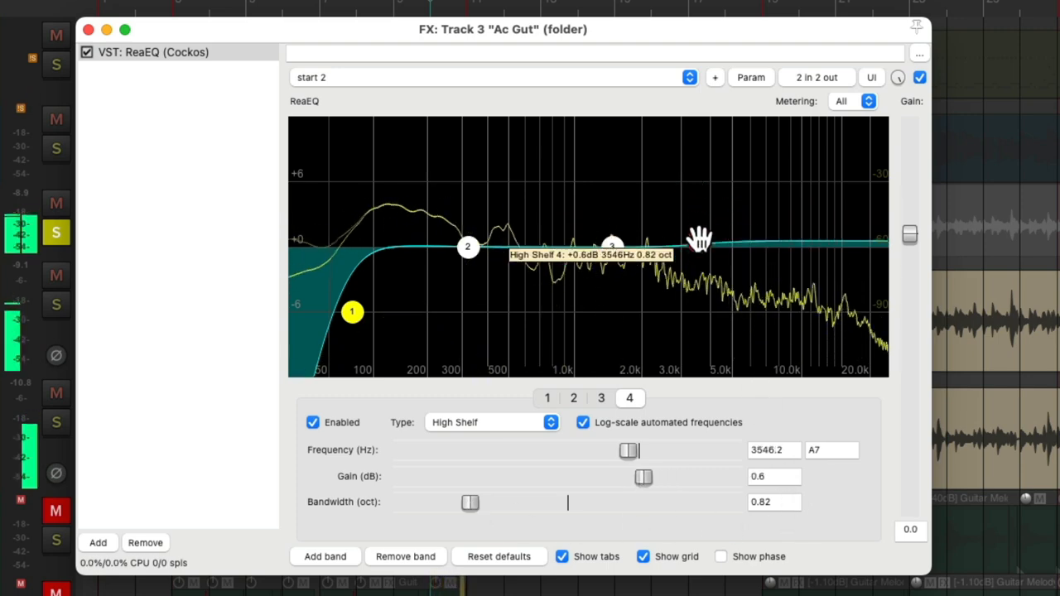
# Drop the shelf gain toward 0 dB, then boost it again near 3.6 kHz.
pyautogui.moveTo(700, 240); pyautogui.dragTo(659, 157)
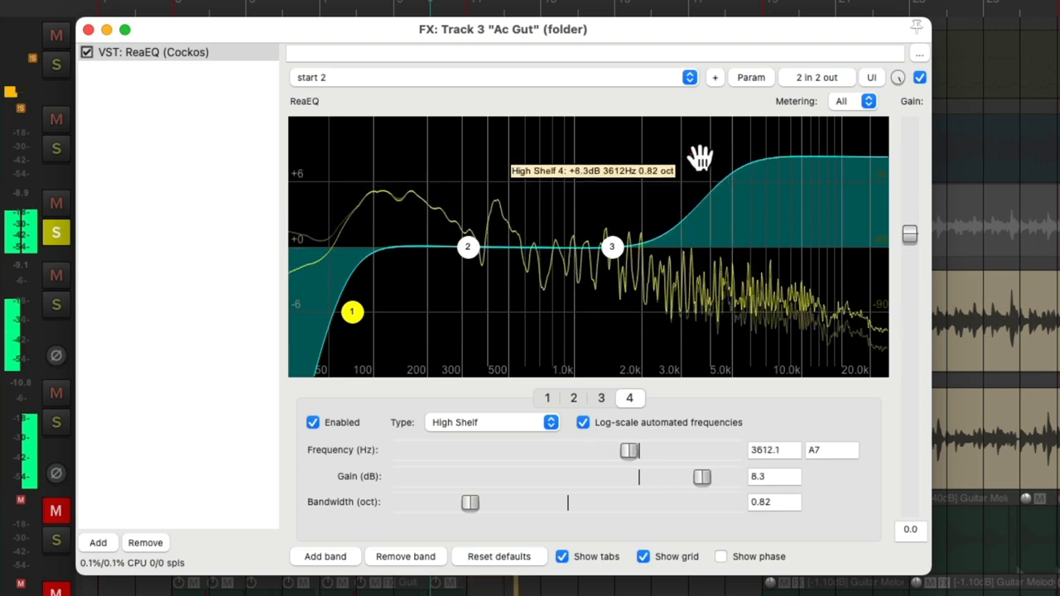
pyautogui.moveTo(702, 477); pyautogui.dragTo(687, 476)
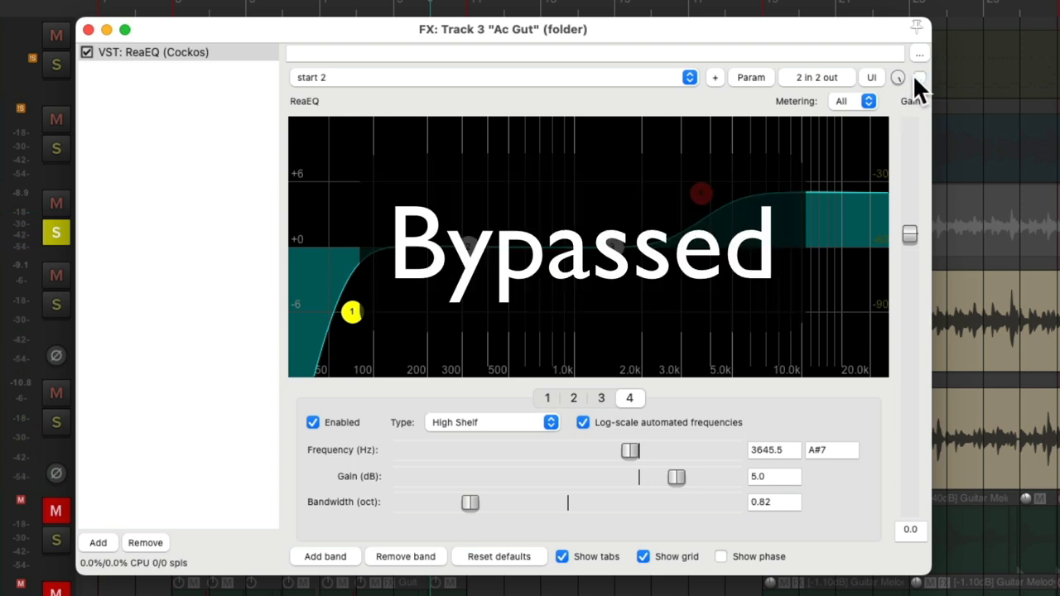
# Re-enable ReaEQ on the Ac Gut folder after listening bypassed.
pyautogui.click(87, 51)
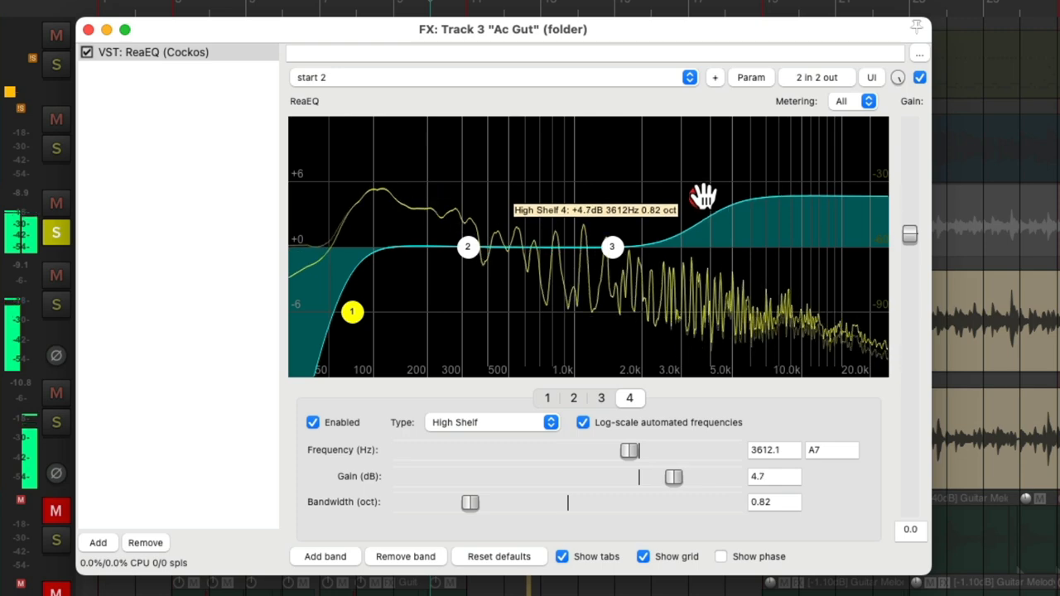
# Adjust the band 4 high shelf to about +5.3 dB near 3.5 kHz.
pyautogui.moveTo(674, 476); pyautogui.dragTo(675, 476)
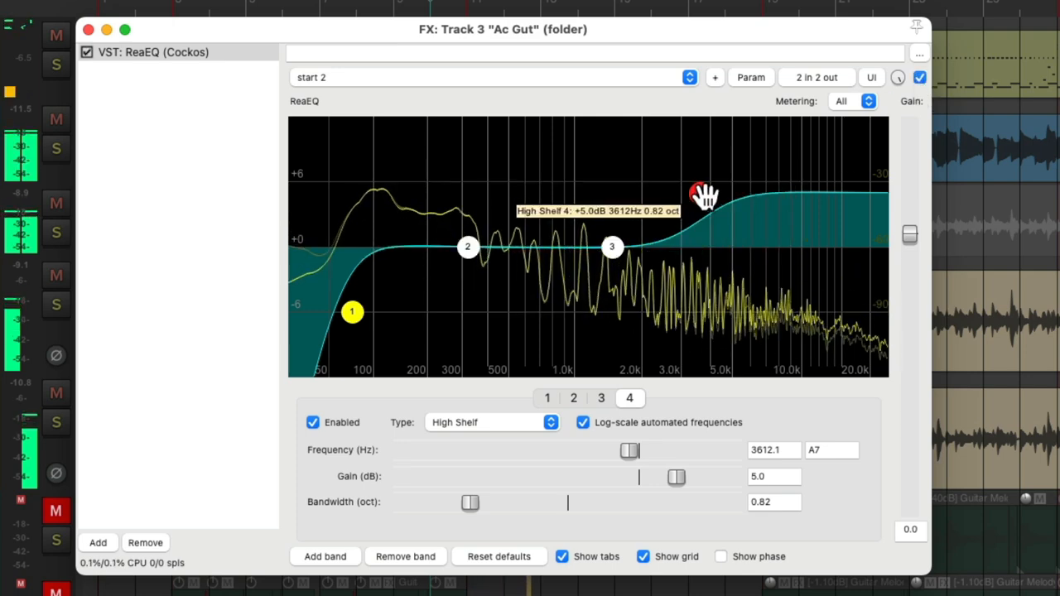
pyautogui.moveTo(706, 196); pyautogui.dragTo(703, 183)
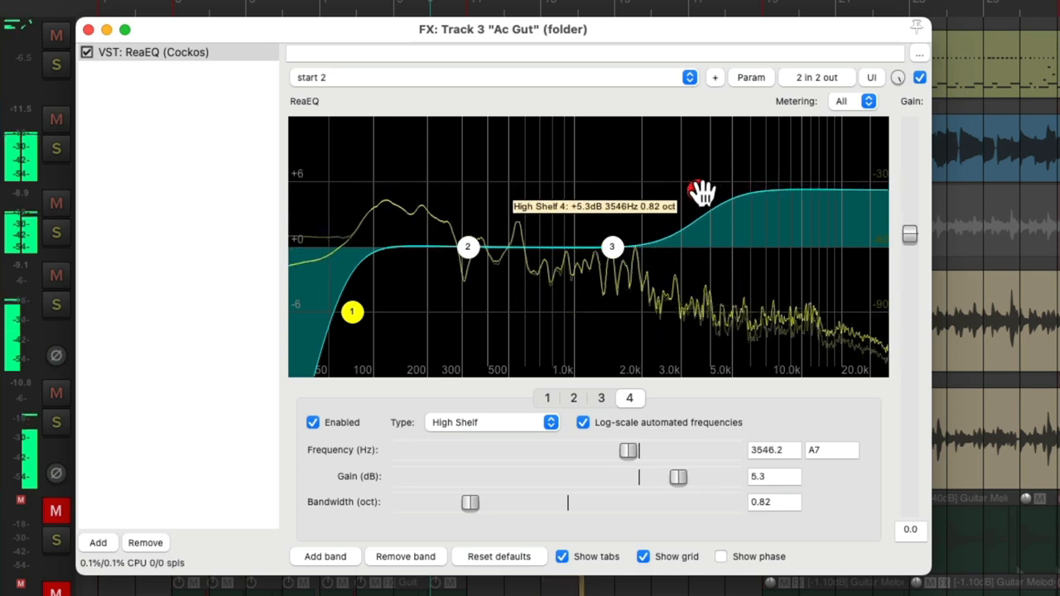
pyautogui.moveTo(704, 192); pyautogui.dragTo(700, 194)
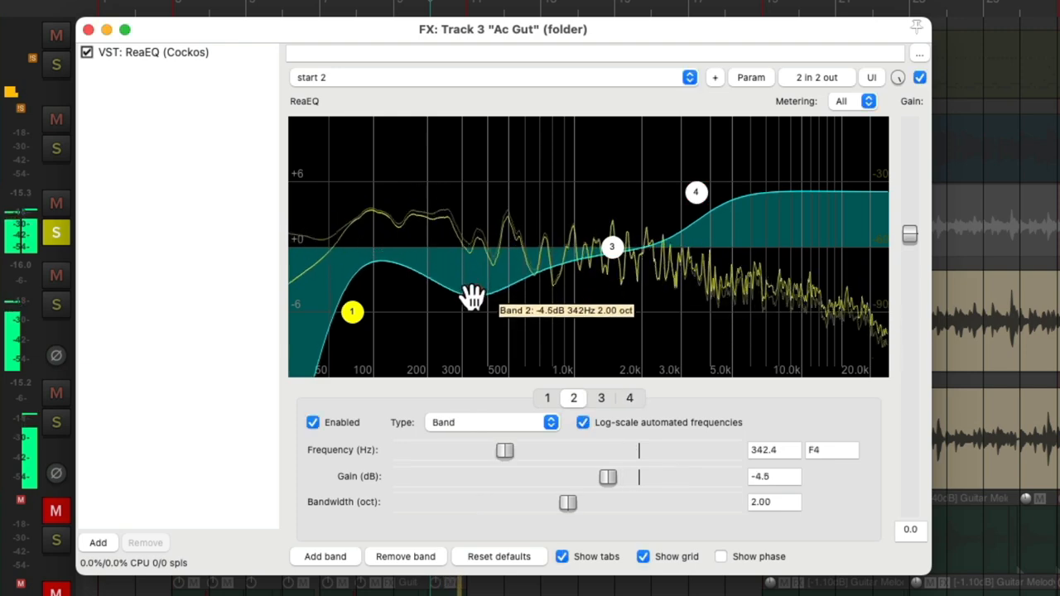
# Sweep band 2 through boosts and cuts, settling on a 6.5 dB cut near 322 Hz.
pyautogui.moveTo(472, 298); pyautogui.dragTo(472, 344)
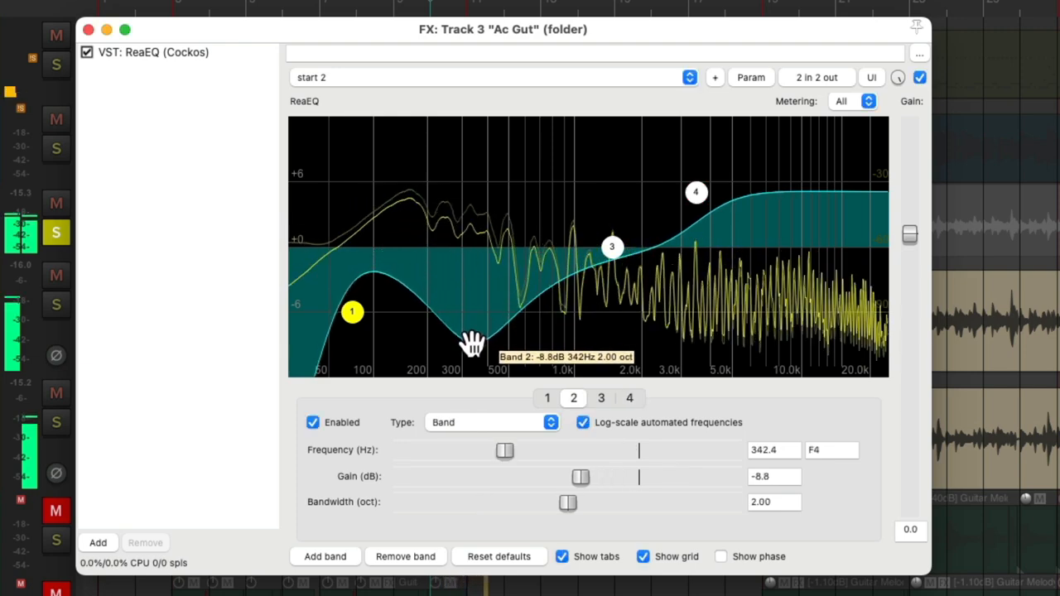
pyautogui.moveTo(473, 342); pyautogui.dragTo(466, 241)
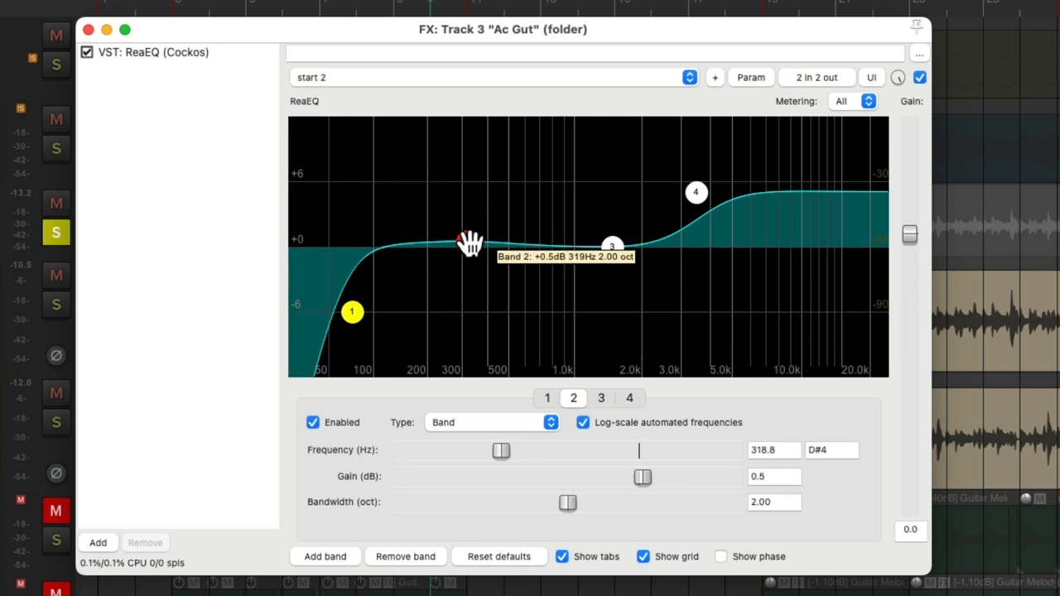
pyautogui.moveTo(472, 244); pyautogui.dragTo(476, 193)
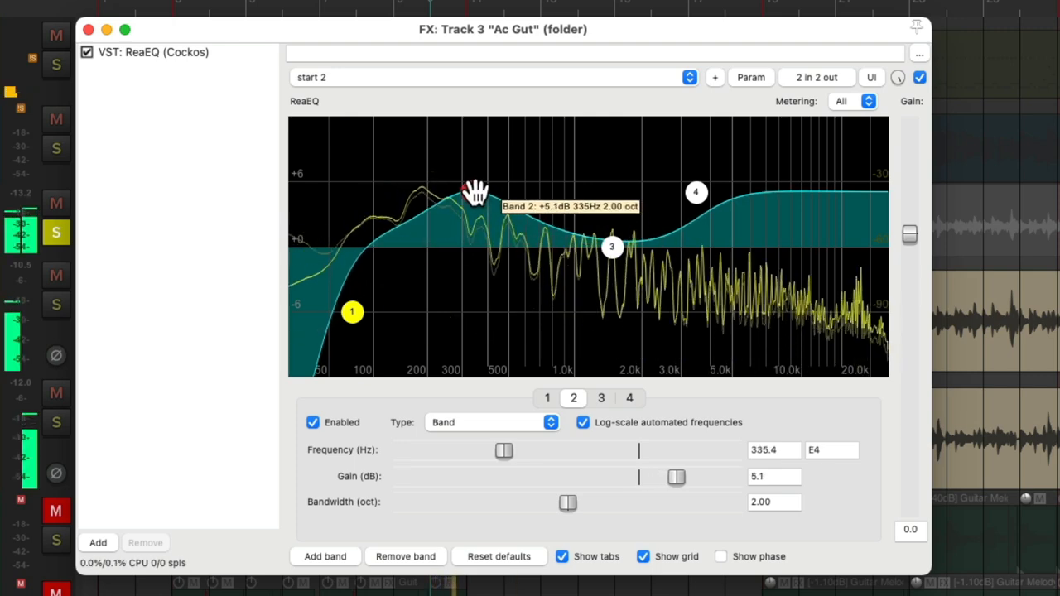
pyautogui.moveTo(476, 190); pyautogui.dragTo(464, 228)
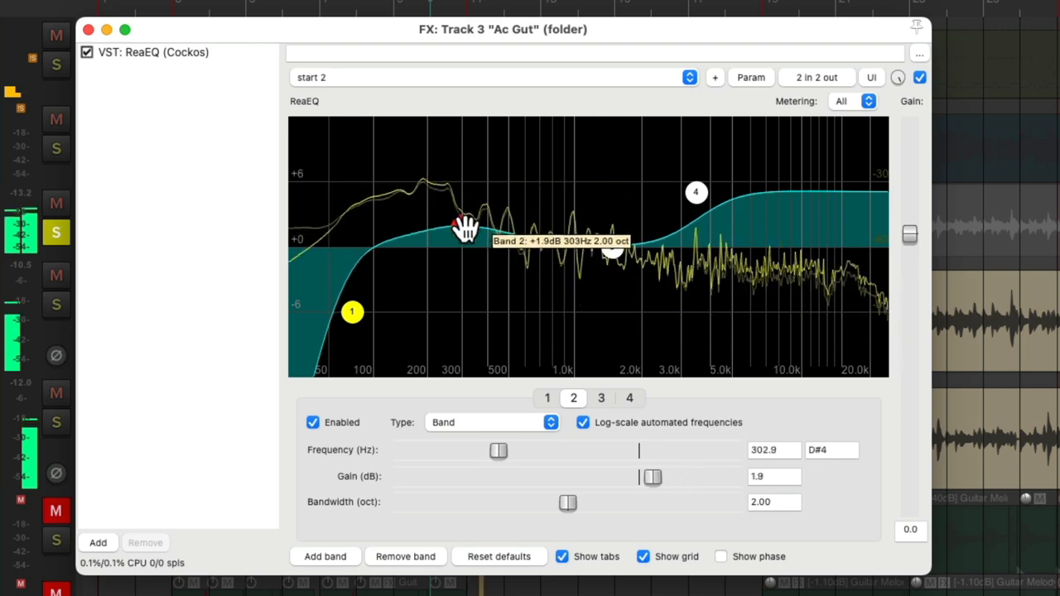
pyautogui.moveTo(466, 227); pyautogui.dragTo(471, 294)
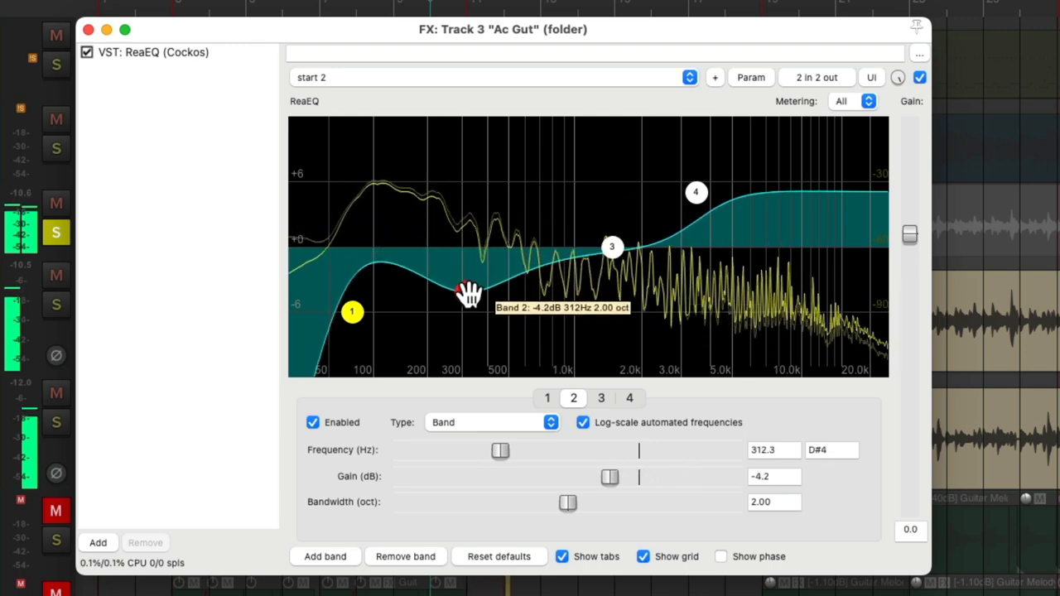
pyautogui.moveTo(470, 296); pyautogui.dragTo(470, 317)
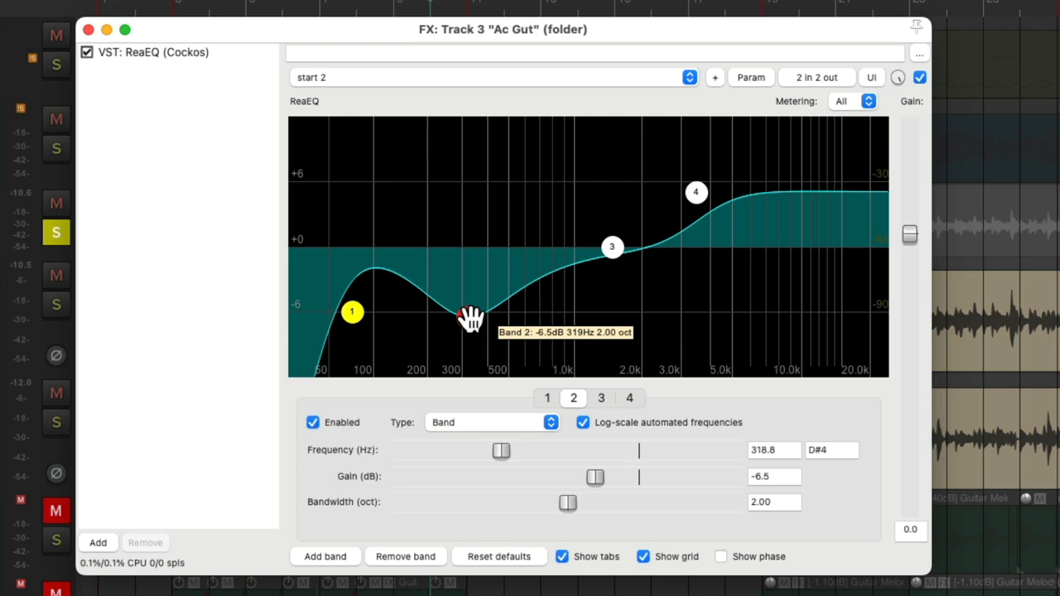
pyautogui.click(468, 316)
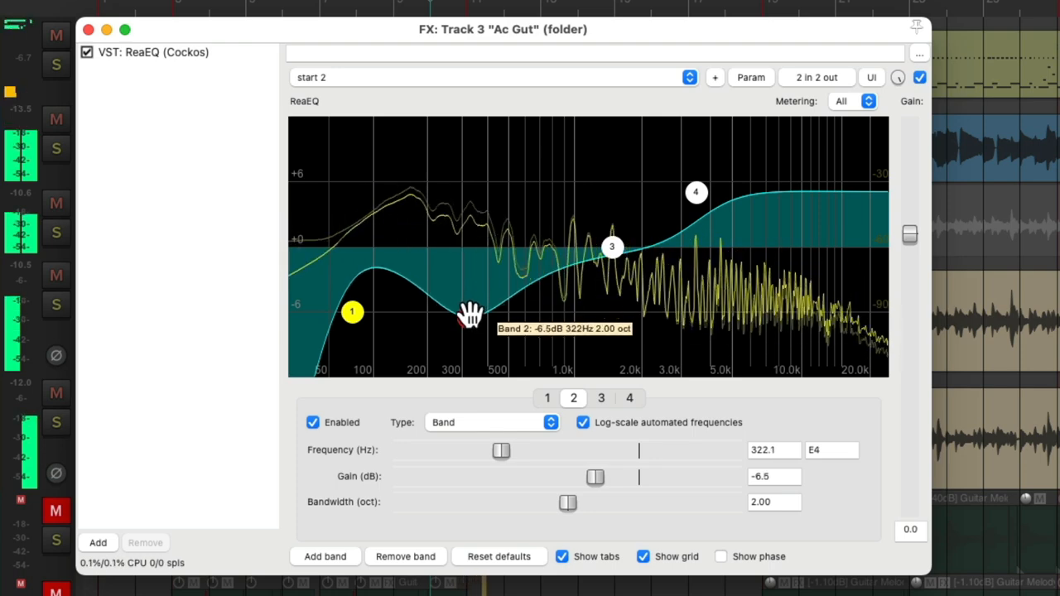
# Sweep band 2 through a 5 dB boost and 6 dB cut, then return it to 0.0 dB near 329 Hz.
pyautogui.moveTo(468, 319); pyautogui.dragTo(468, 248)
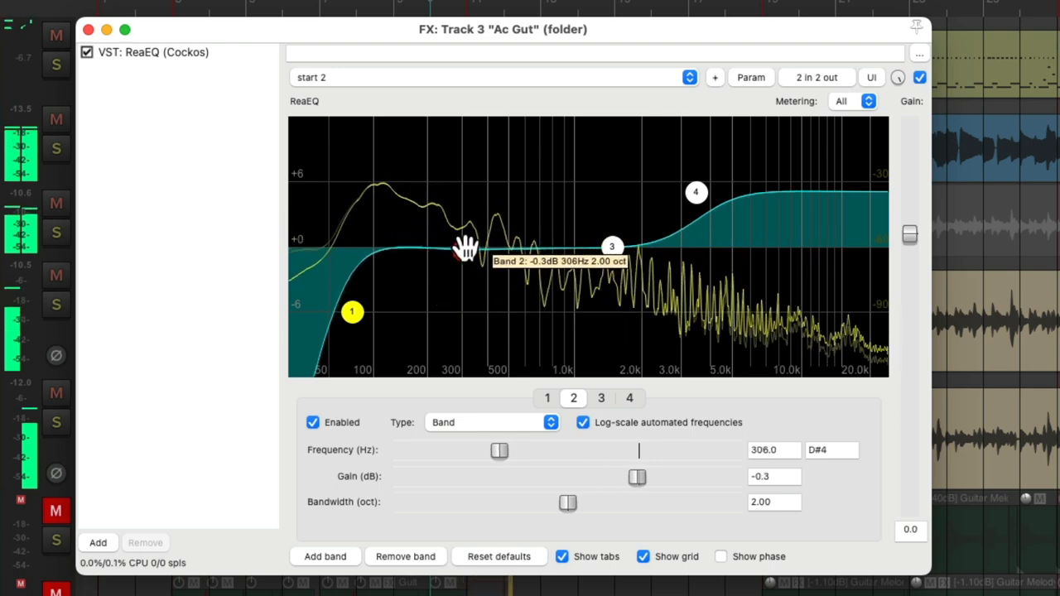
pyautogui.moveTo(466, 249); pyautogui.dragTo(475, 220)
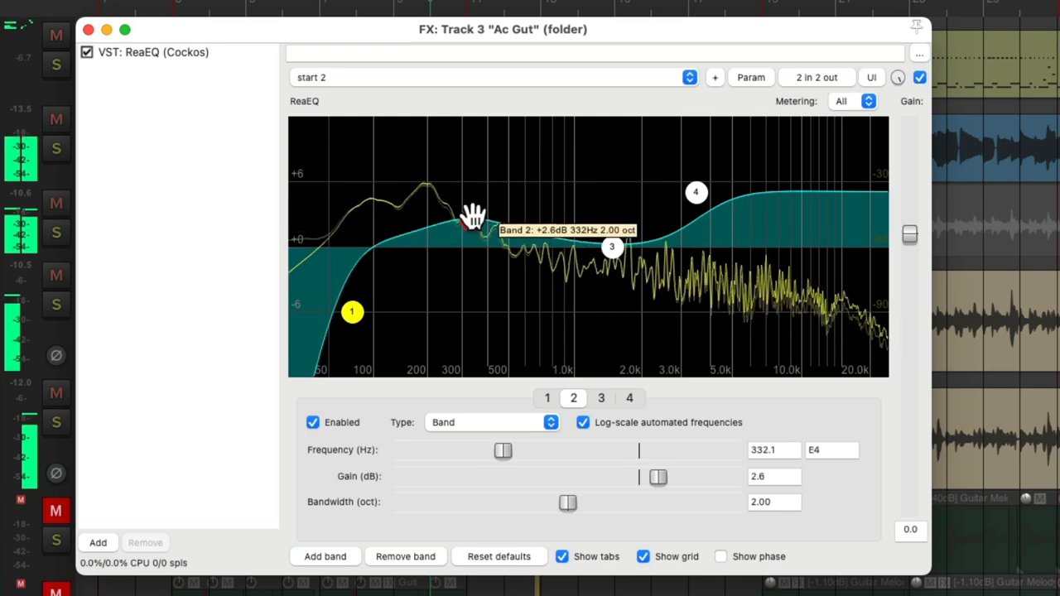
pyautogui.moveTo(474, 217); pyautogui.dragTo(476, 203)
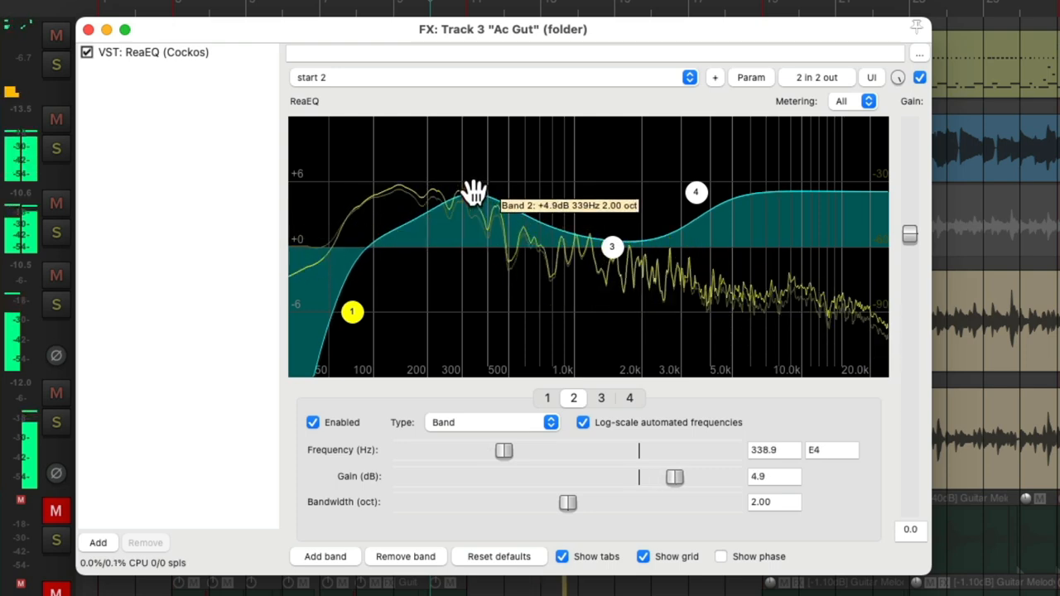
pyautogui.moveTo(461, 195); pyautogui.dragTo(475, 246)
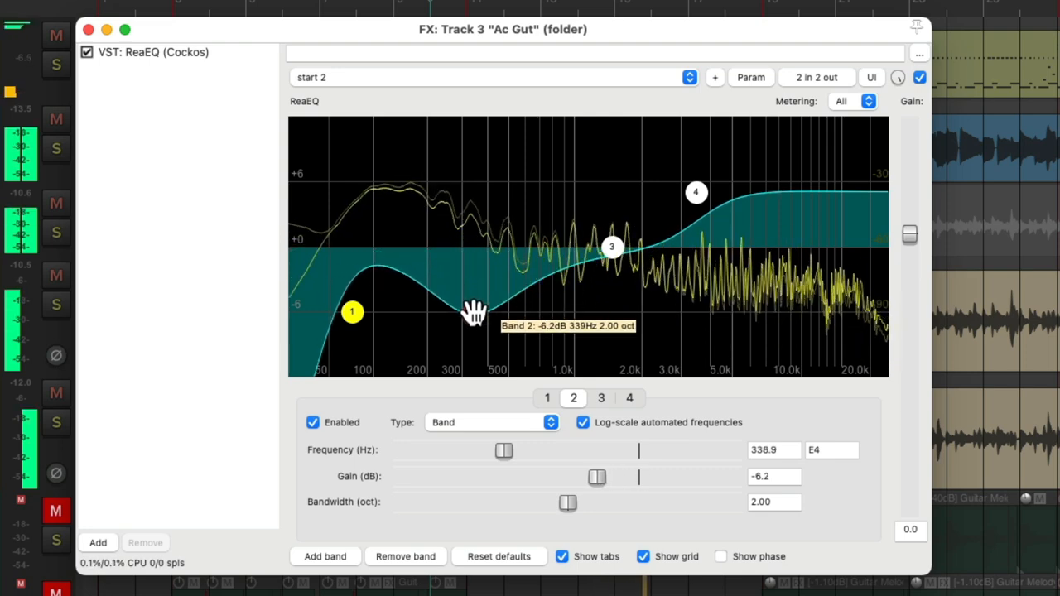
pyautogui.moveTo(475, 314); pyautogui.dragTo(472, 248)
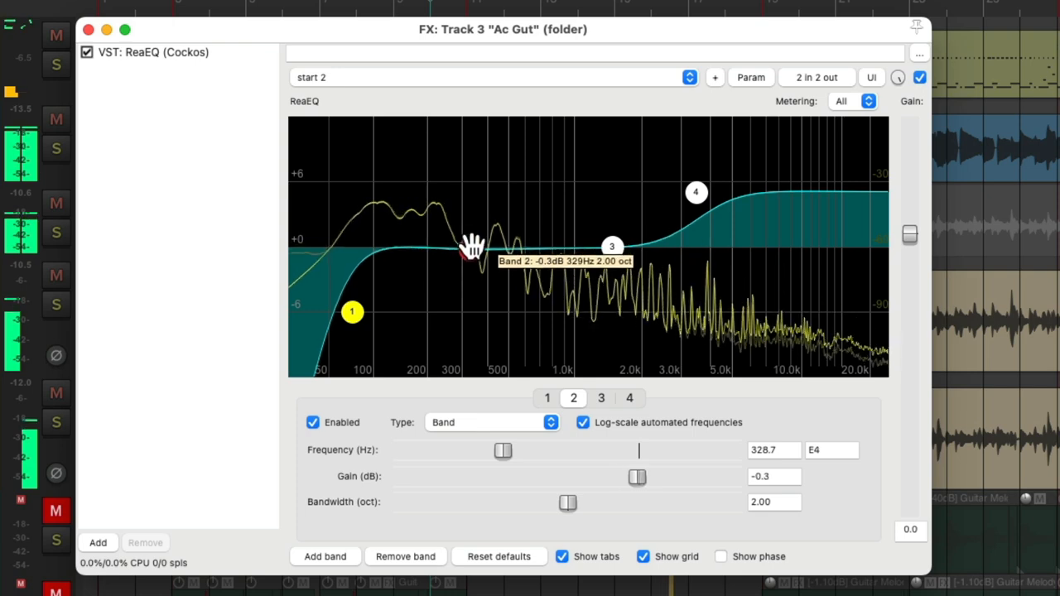
pyautogui.moveTo(637, 478); pyautogui.dragTo(639, 476)
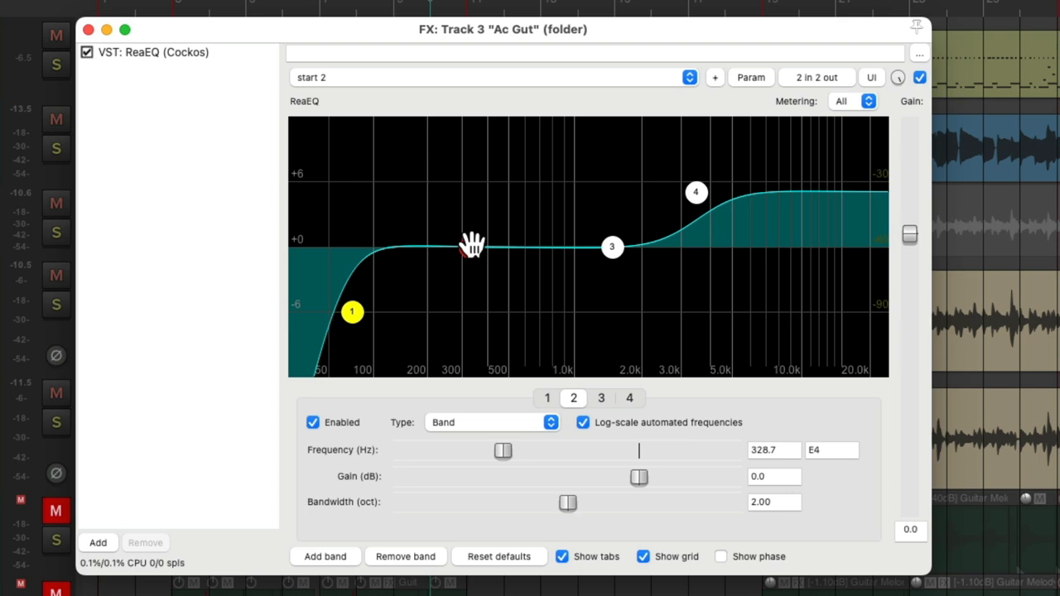
# Leave band 2 flat and bring up band 4's high shelf settings (+5.1 dB near 3481 Hz).
pyautogui.click(471, 247)
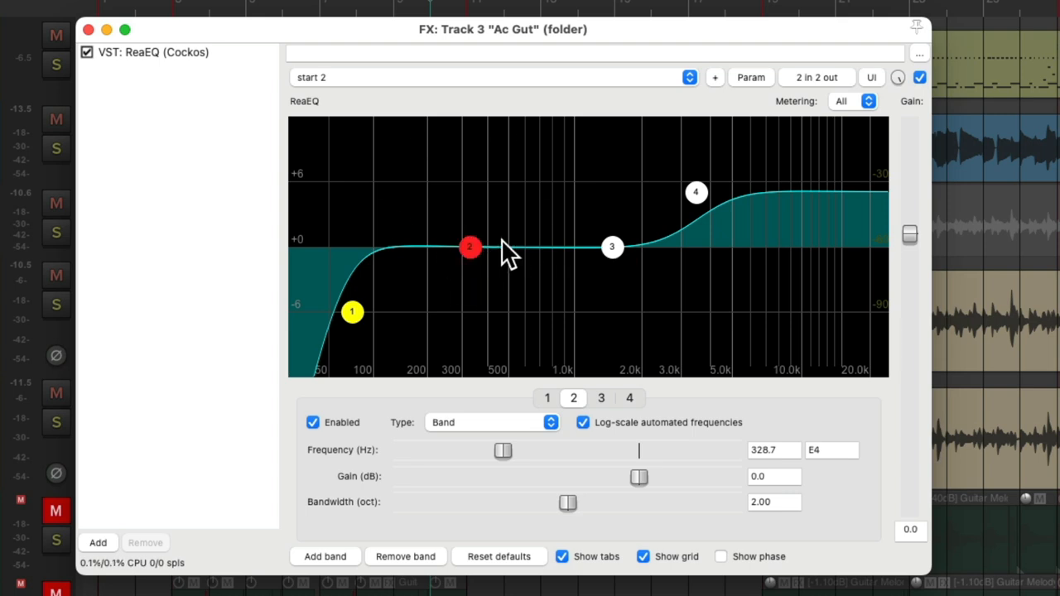
pyautogui.moveTo(373, 286)
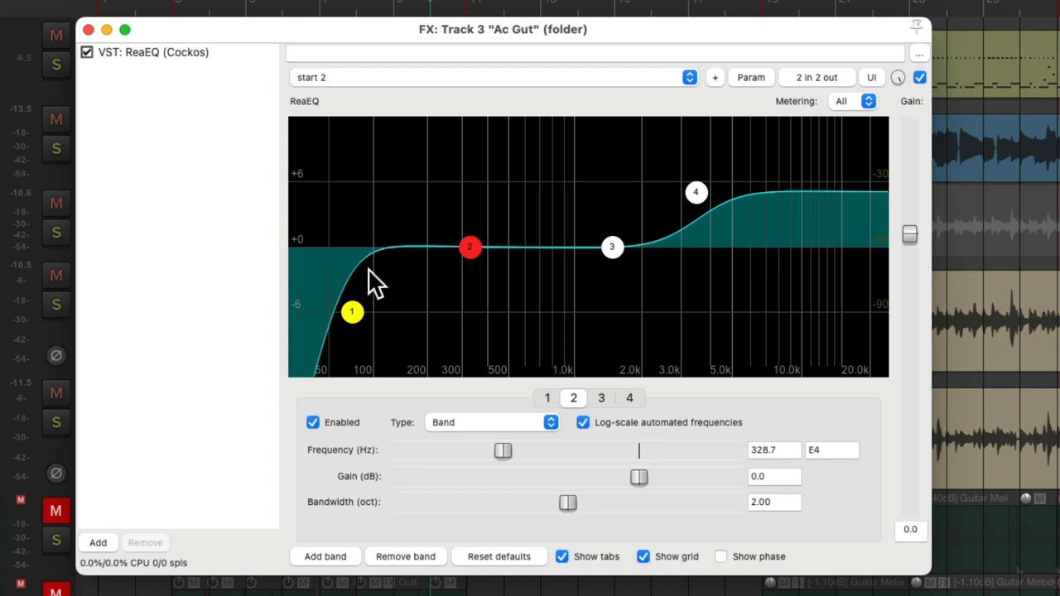
pyautogui.moveTo(725, 222)
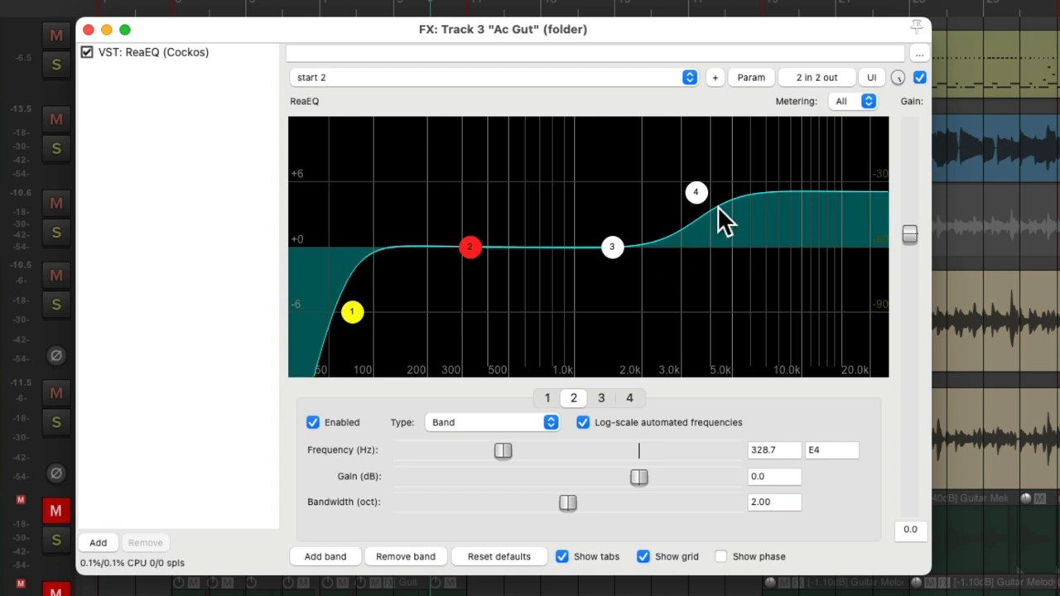
pyautogui.moveTo(699, 197)
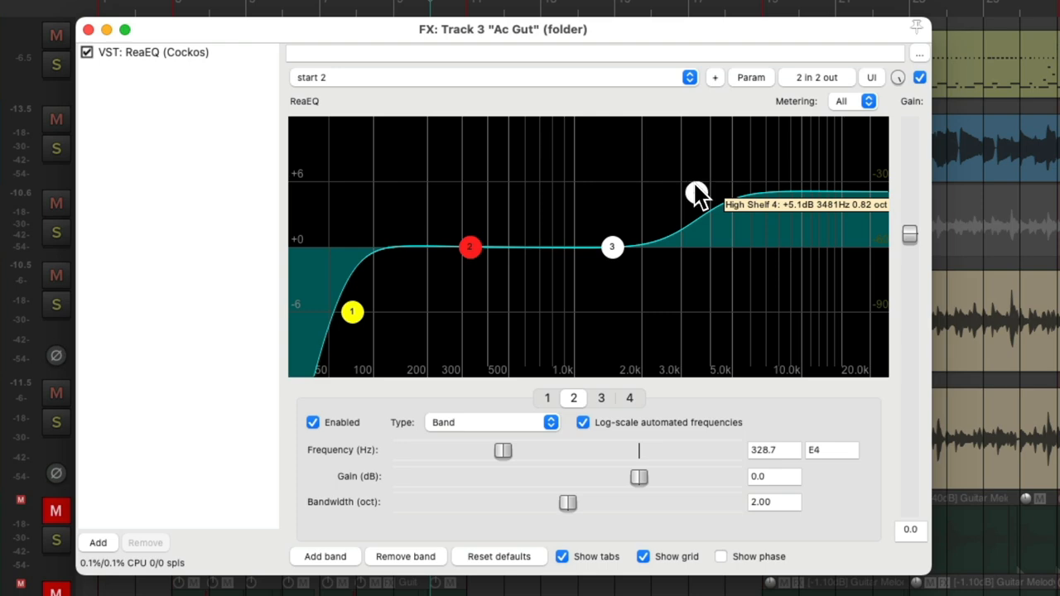
pyautogui.click(88, 29)
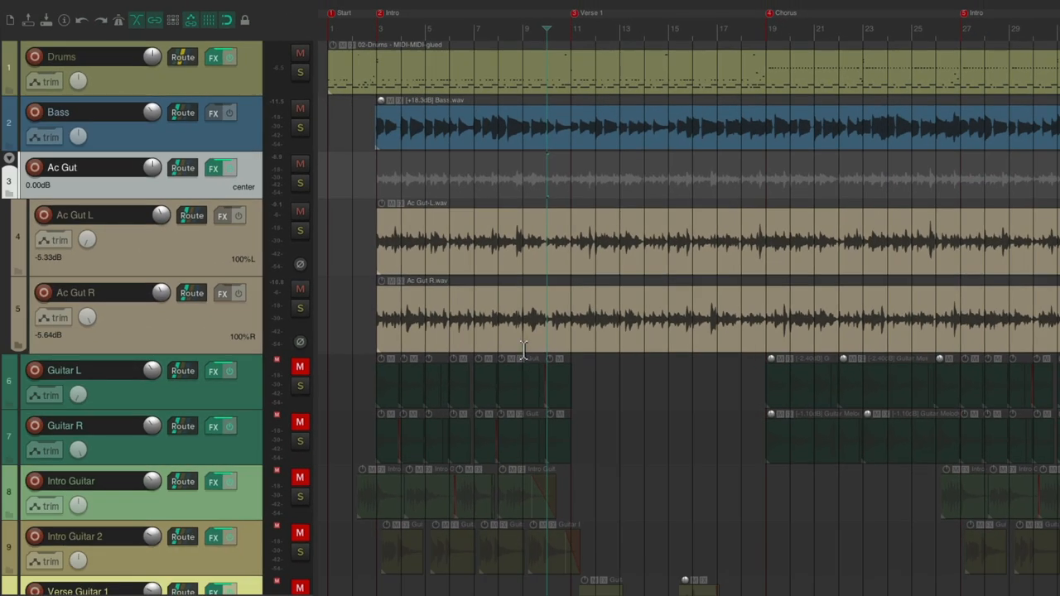
pyautogui.scroll(-3)
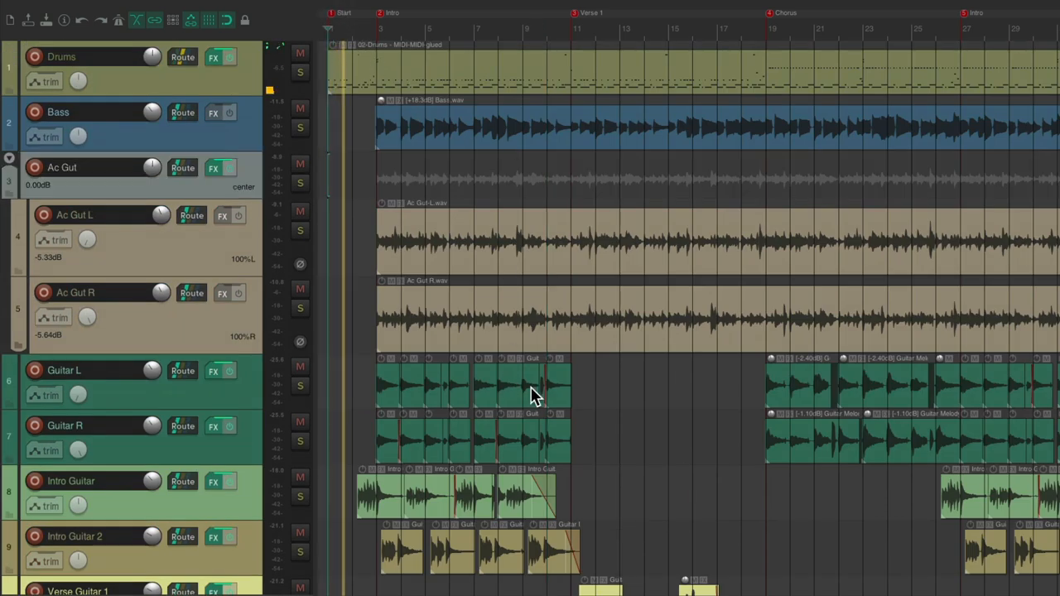
pyautogui.click(213, 169)
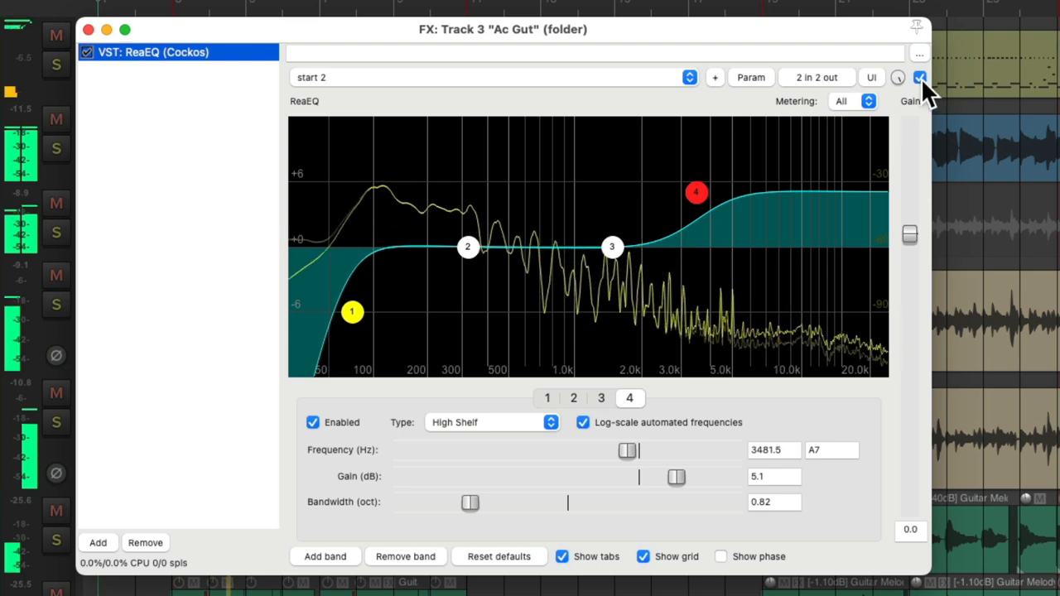
# Toggle ReaEQ bypass on and off during playback to A/B it, ending bypassed.
pyautogui.click(921, 77)
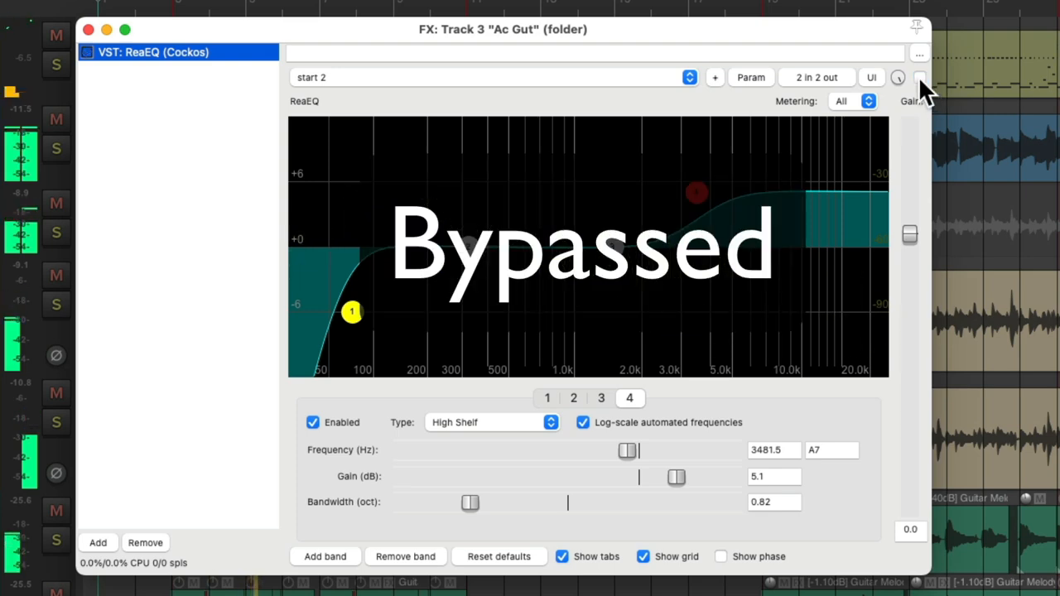
pyautogui.click(920, 77)
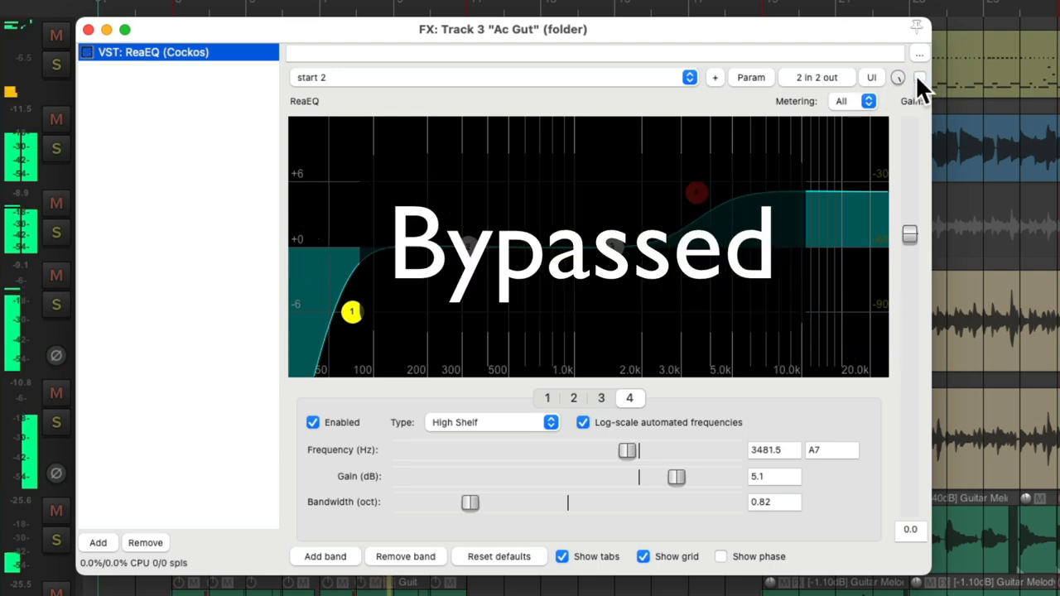
pyautogui.click(920, 77)
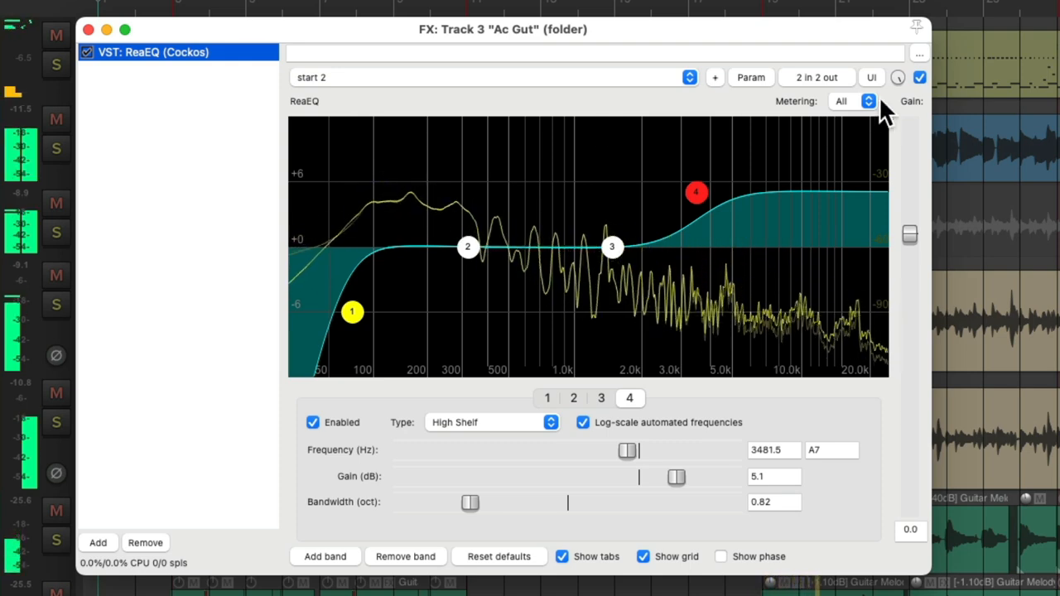
pyautogui.click(920, 77)
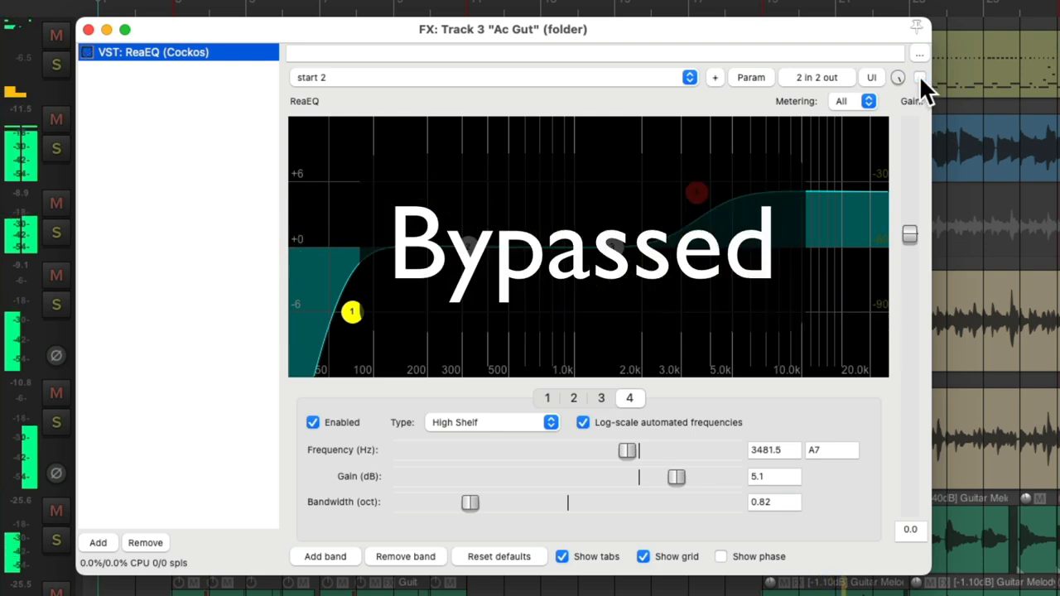